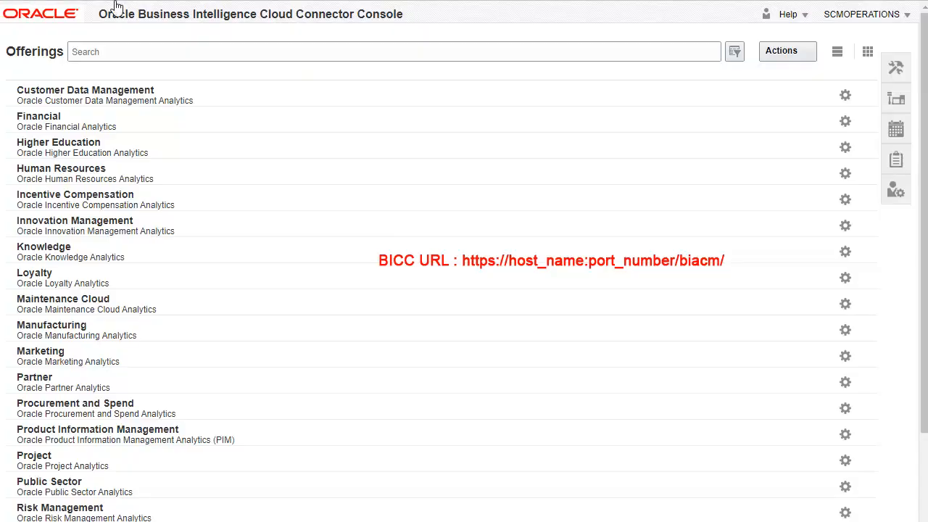
{"action": "mouse_move", "coordinate": [882, 51]}
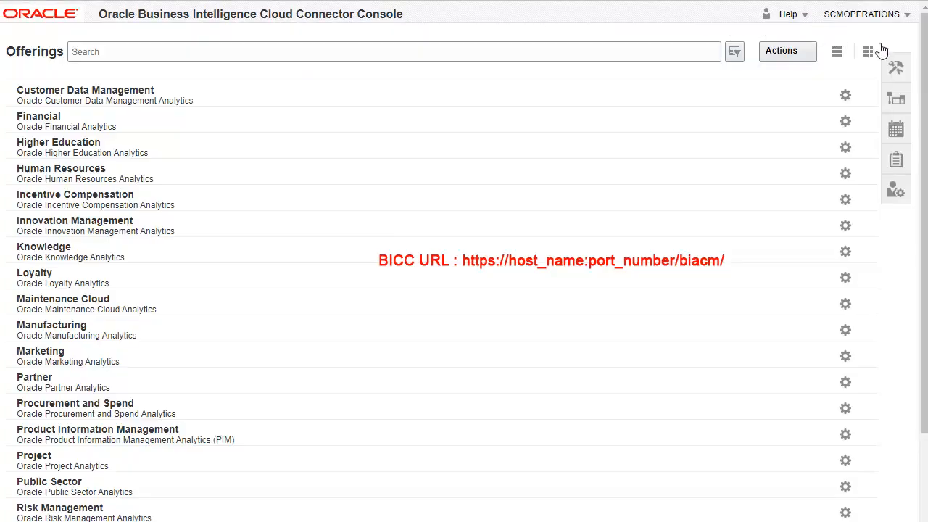
- Open the Actions dropdown on the Offerings page to reveal Create Offering
{"action": "left_click", "coordinate": [783, 50]}
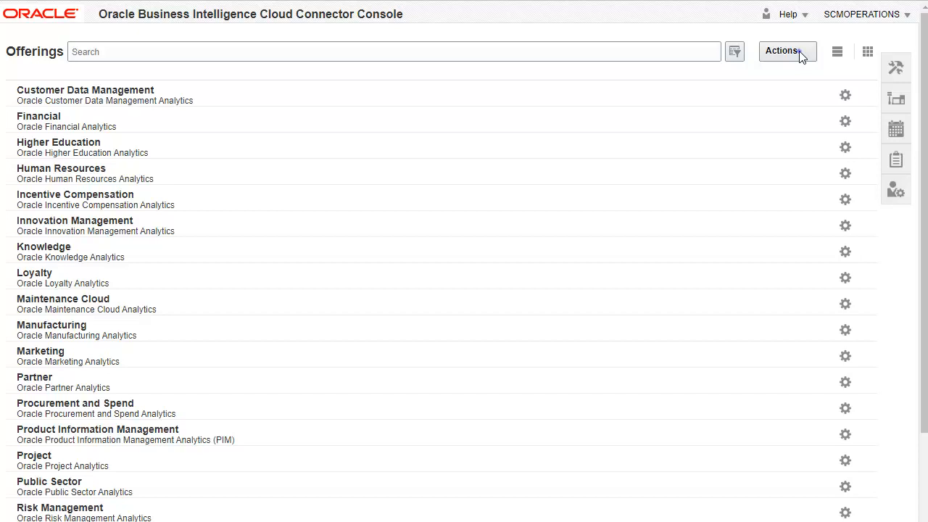
{"action": "left_click", "coordinate": [787, 50]}
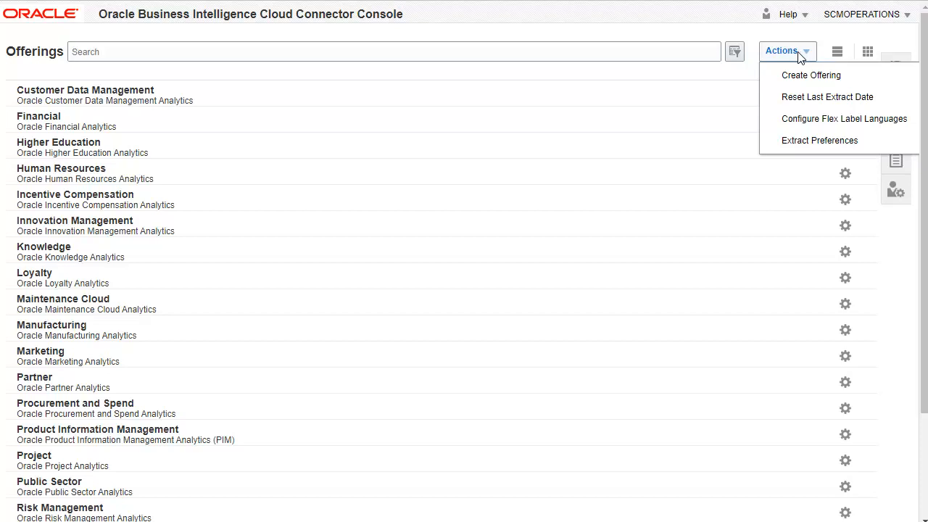
{"action": "mouse_move", "coordinate": [798, 81]}
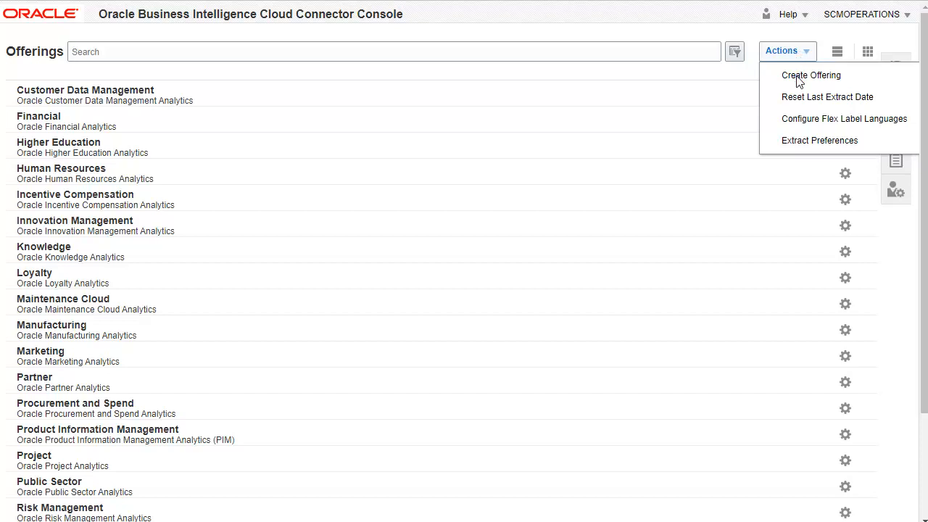
- Start a new offering with code AV_MFG and name AV_MFG
{"action": "left_click", "coordinate": [810, 74]}
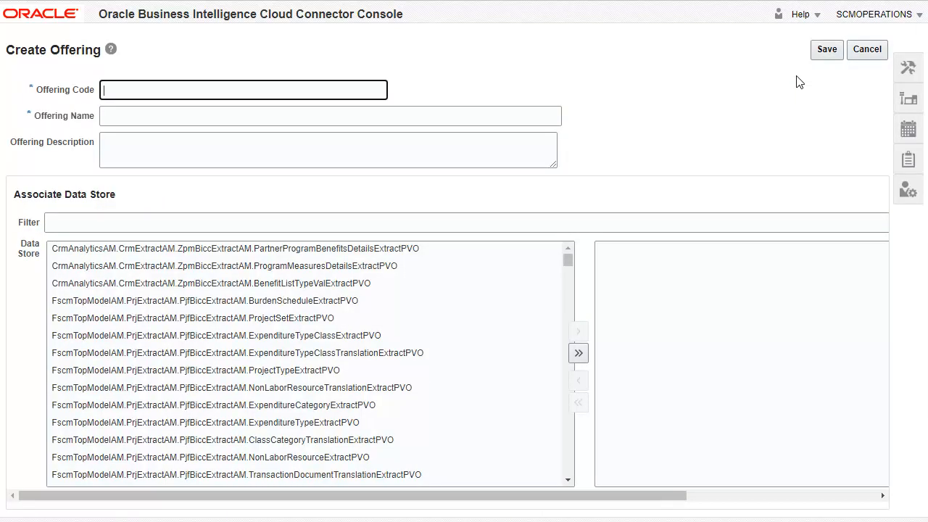
{"action": "type", "text": "AV_MFG"}
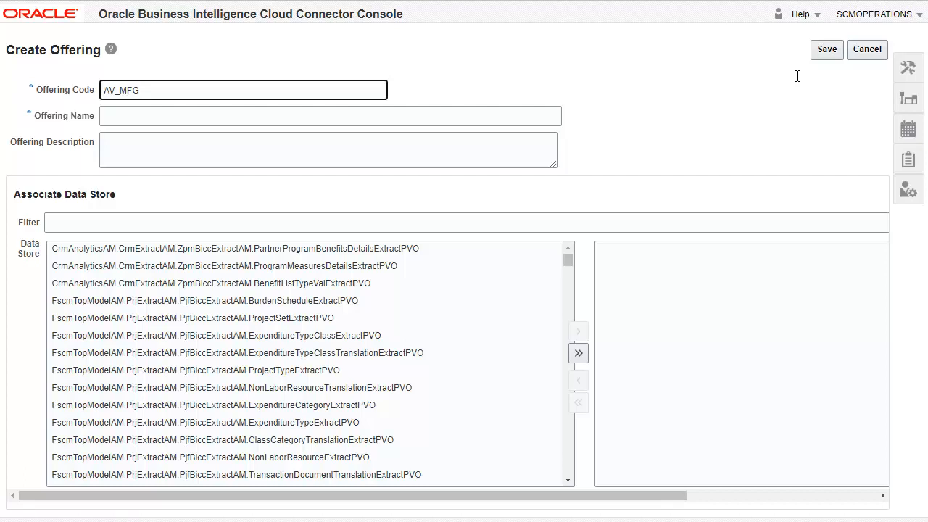
{"action": "left_click", "coordinate": [330, 116]}
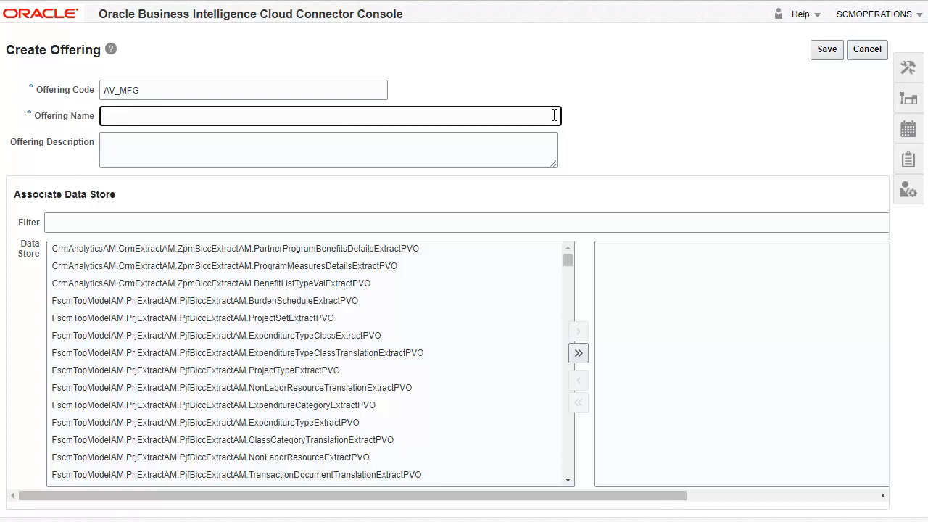
{"action": "type", "text": "AV_MFG"}
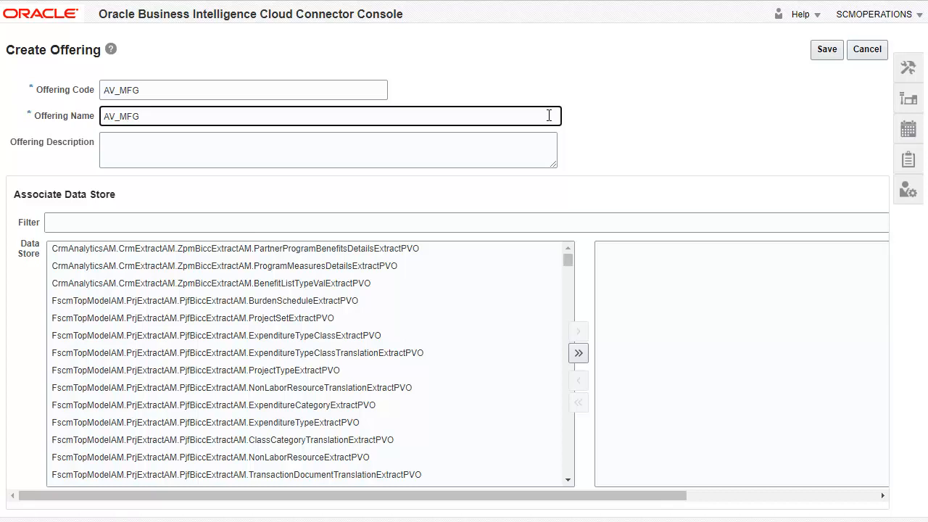
- Filter the data stores and add WorkOrderExtractPVO to the offering
{"action": "type", "text": "W"}
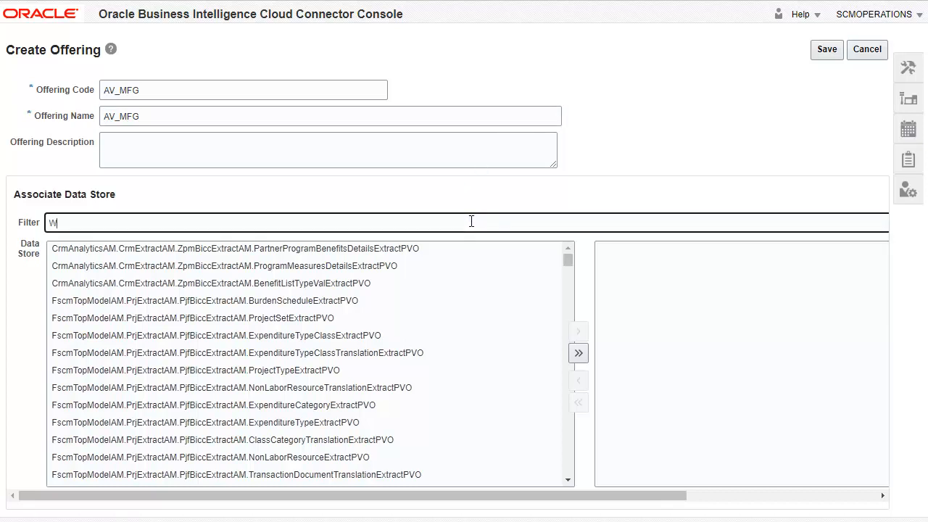
{"action": "type", "text": "IS"}
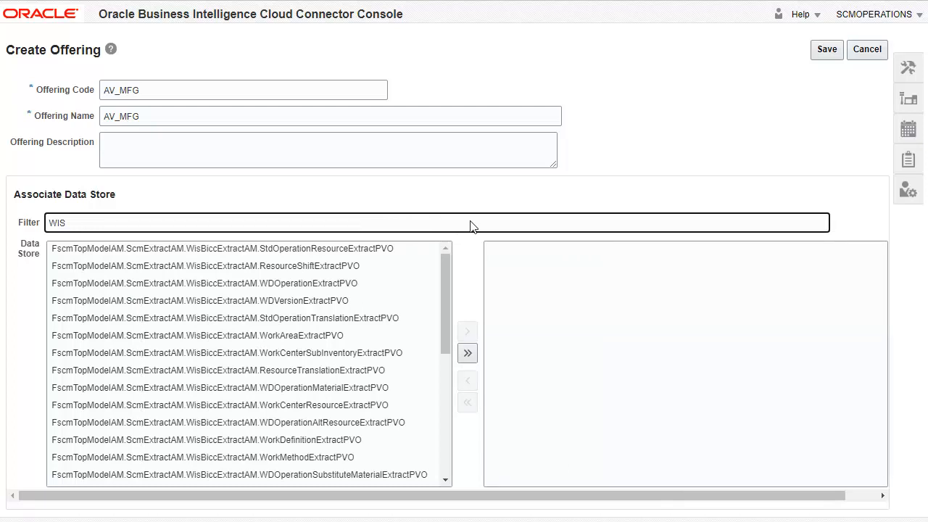
{"action": "mouse_move", "coordinate": [458, 241]}
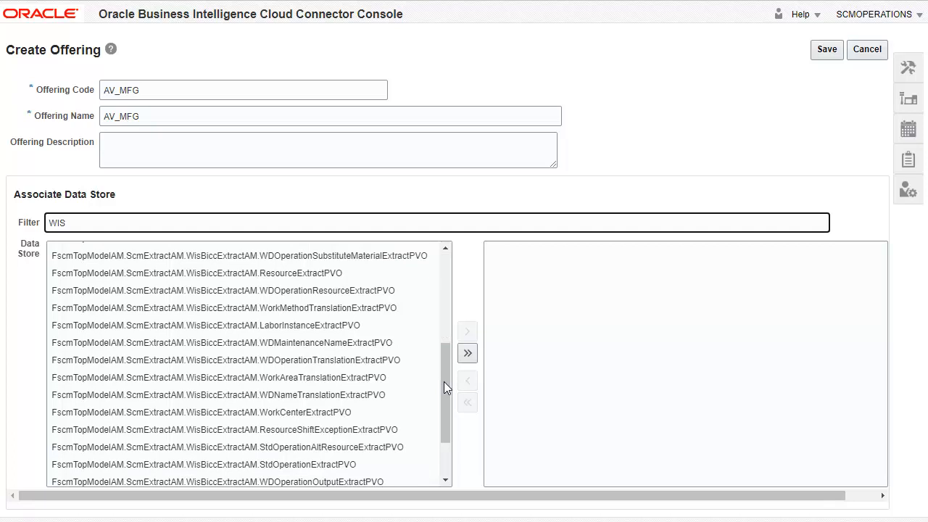
{"action": "mouse_move", "coordinate": [446, 467]}
{"action": "type", "text": "E"}
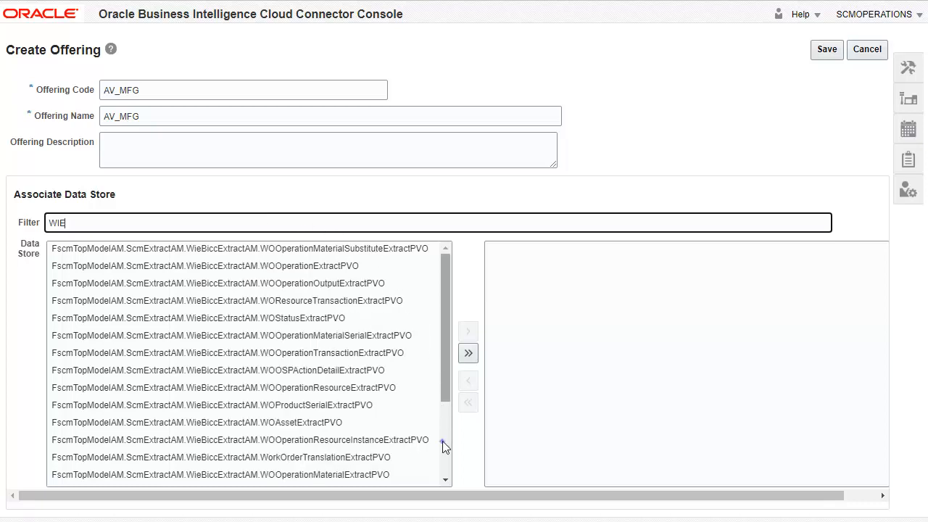
{"action": "scroll", "scroll_direction": "down", "scroll_amount": 3}
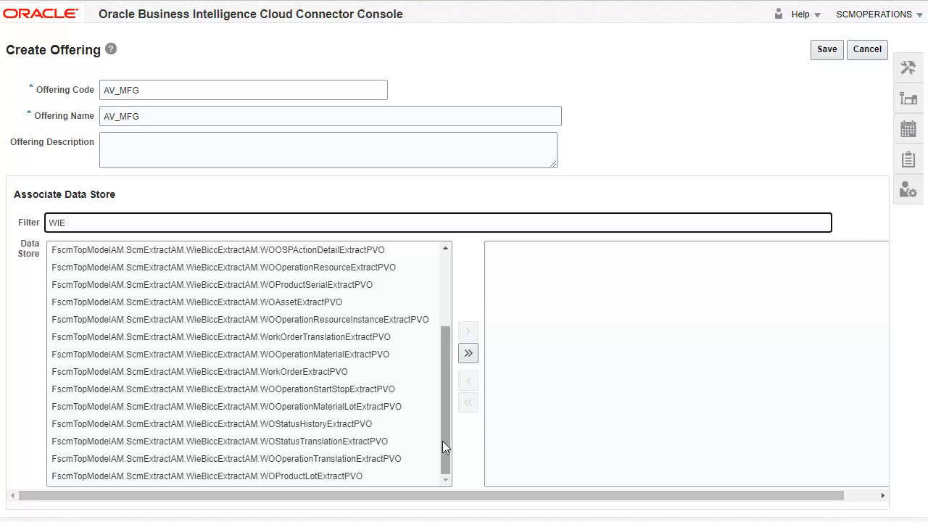
{"action": "mouse_move", "coordinate": [417, 374]}
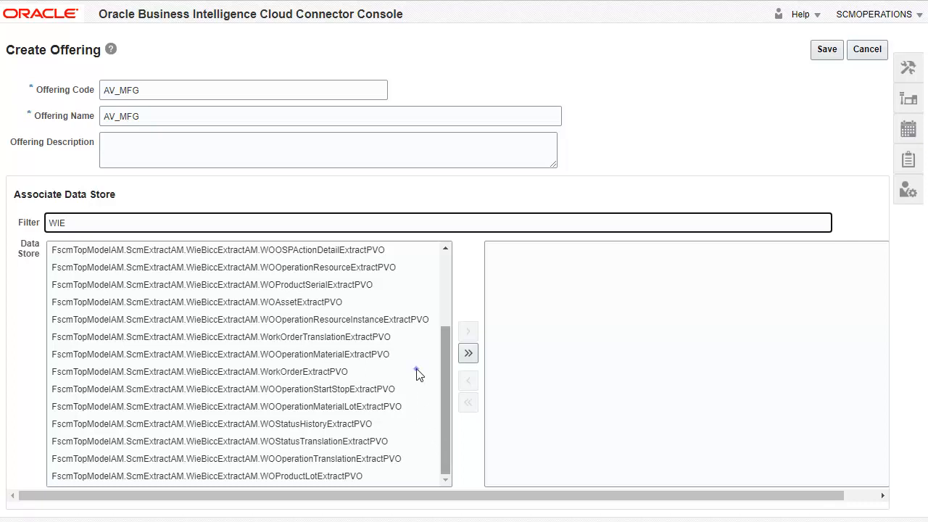
{"action": "left_click", "coordinate": [199, 372]}
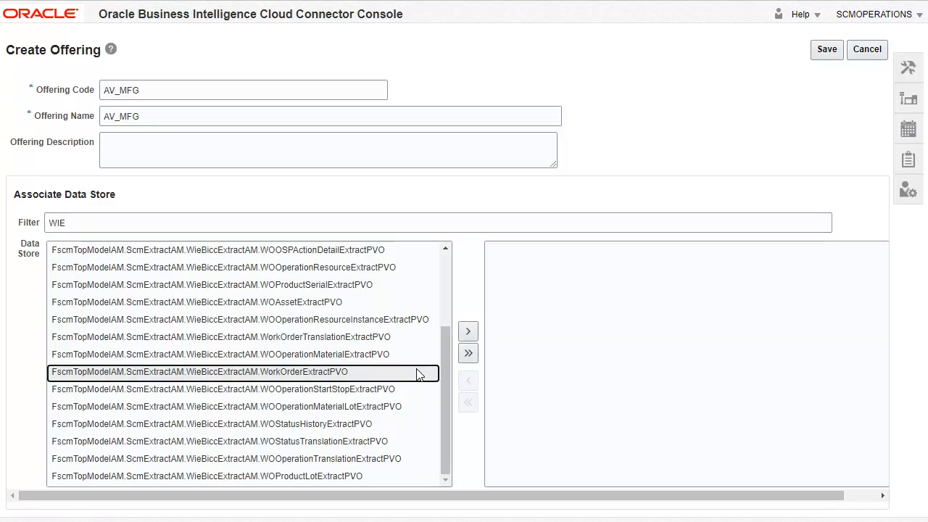
{"action": "left_click", "coordinate": [468, 332]}
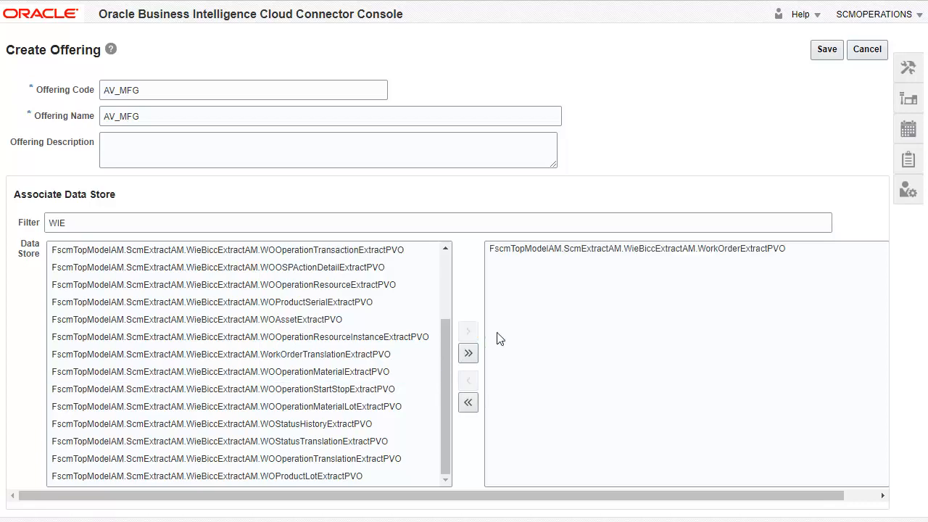
{"action": "mouse_move", "coordinate": [812, 133]}
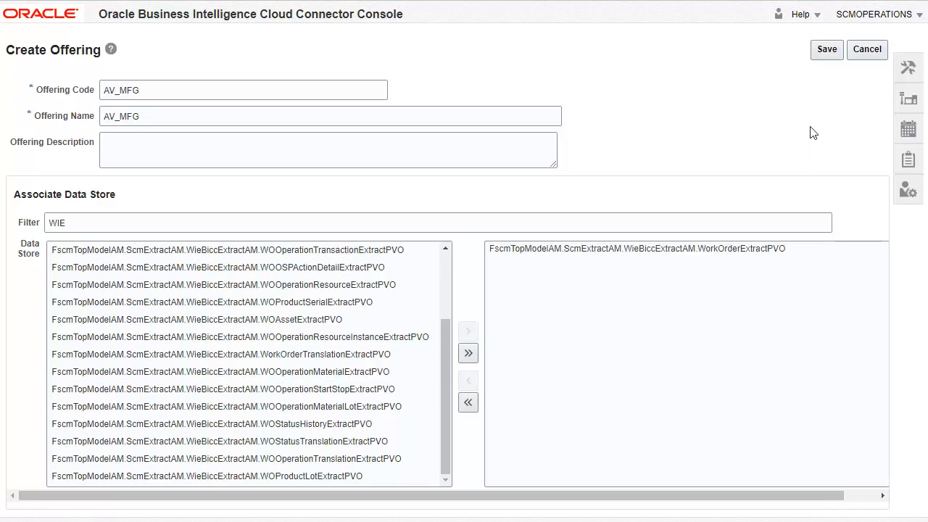
- Save AV_MFG and open the WorkOrderExtractPVO data store details
{"action": "left_click", "coordinate": [826, 49]}
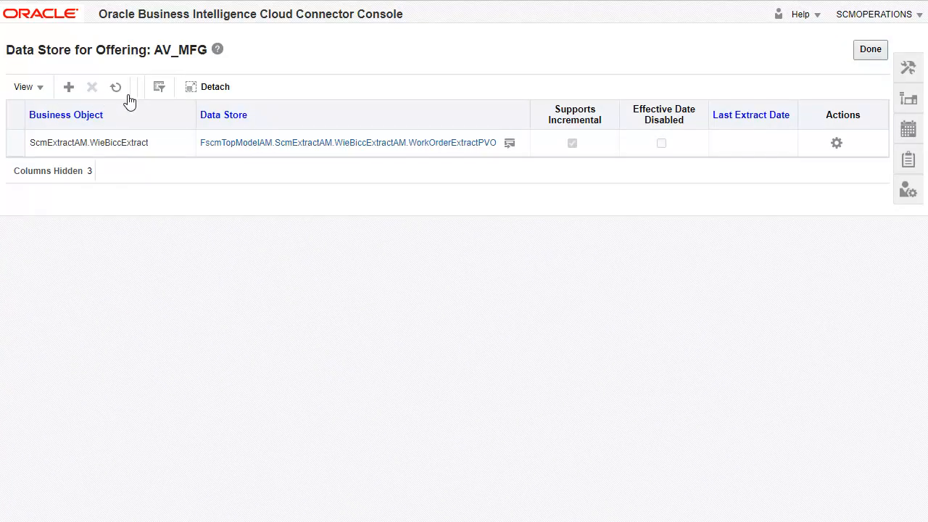
{"action": "left_click", "coordinate": [348, 142]}
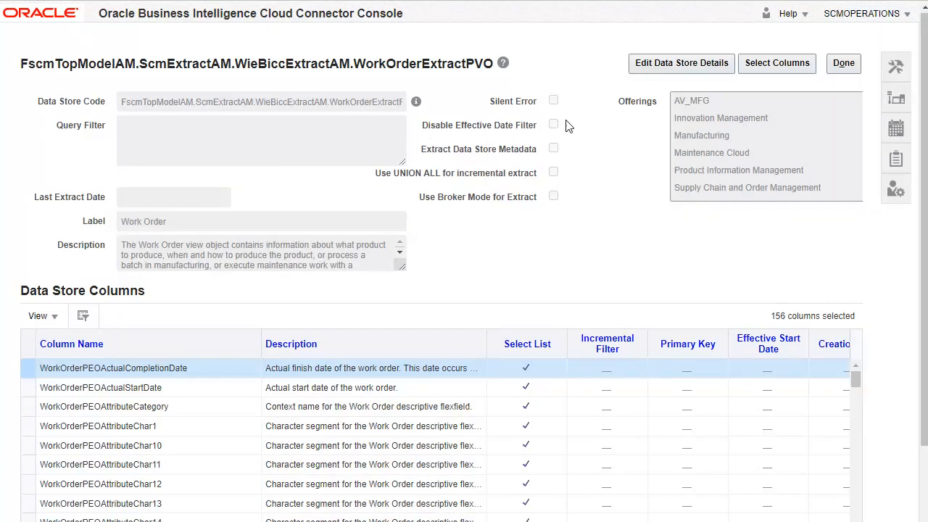
{"action": "mouse_move", "coordinate": [655, 70]}
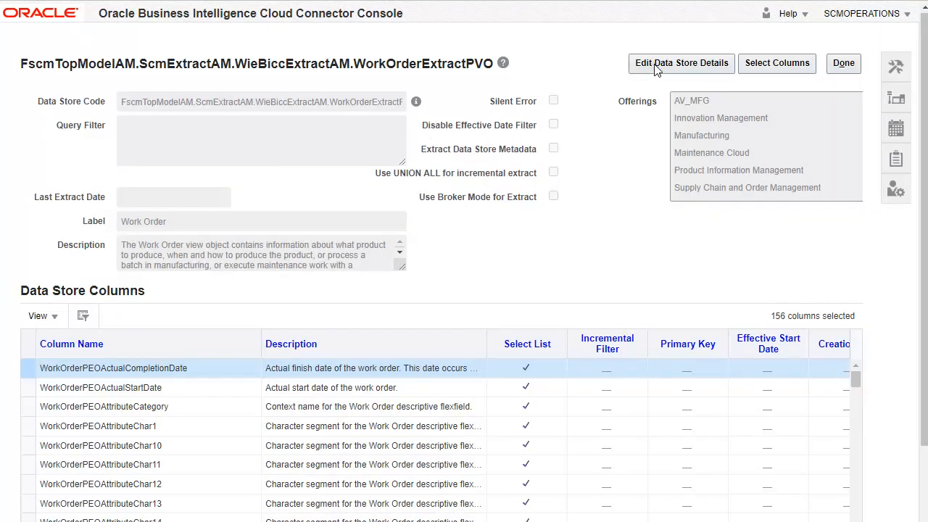
- Save the query filter __DATASTORE__.WorkOrderPEOWorkOrderType='STANDARD' on WorkOrderExtractPVO
{"action": "left_click", "coordinate": [680, 63]}
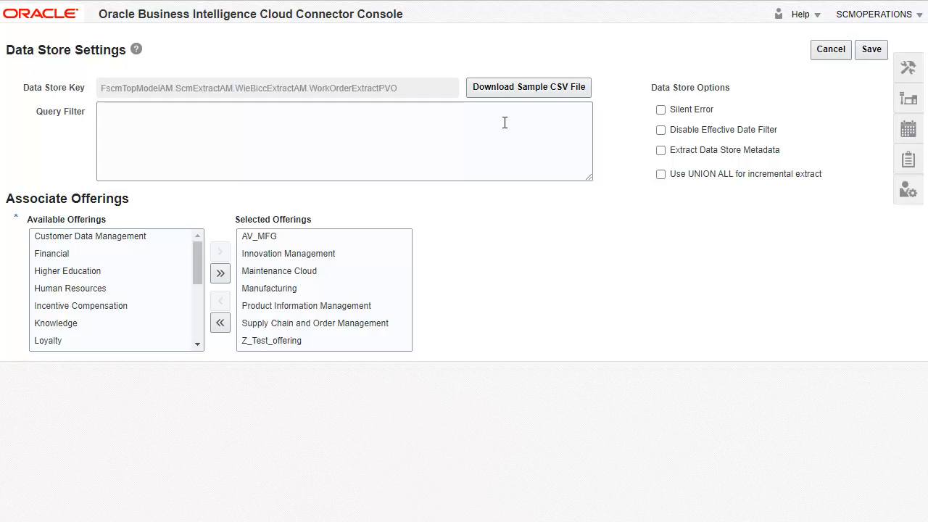
{"action": "type", "text": "__DATASTORE__"}
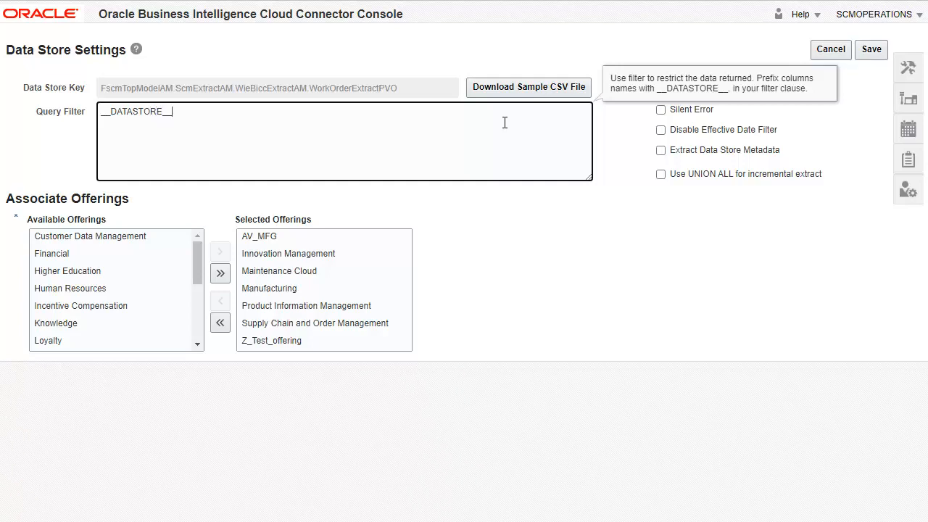
{"action": "type", "text": "WorkOrderPEO"}
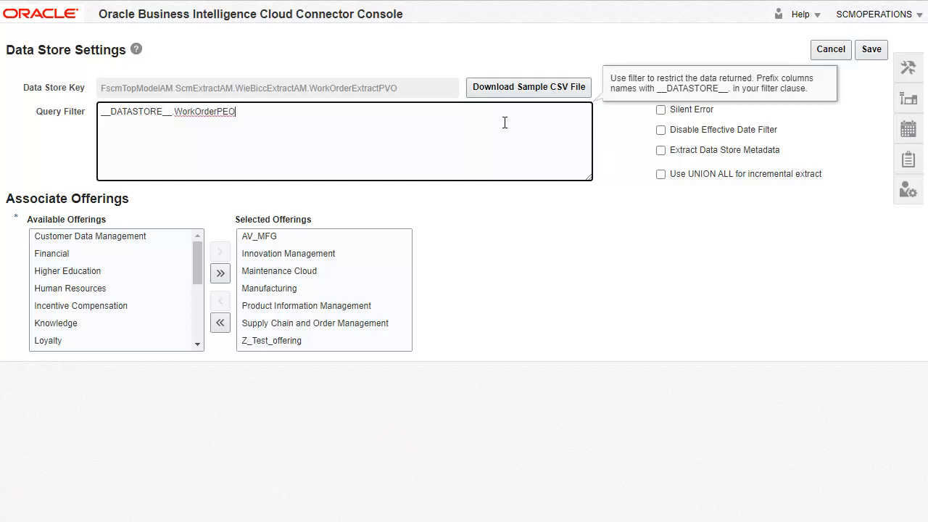
{"action": "type", "text": "WorkOrderType"}
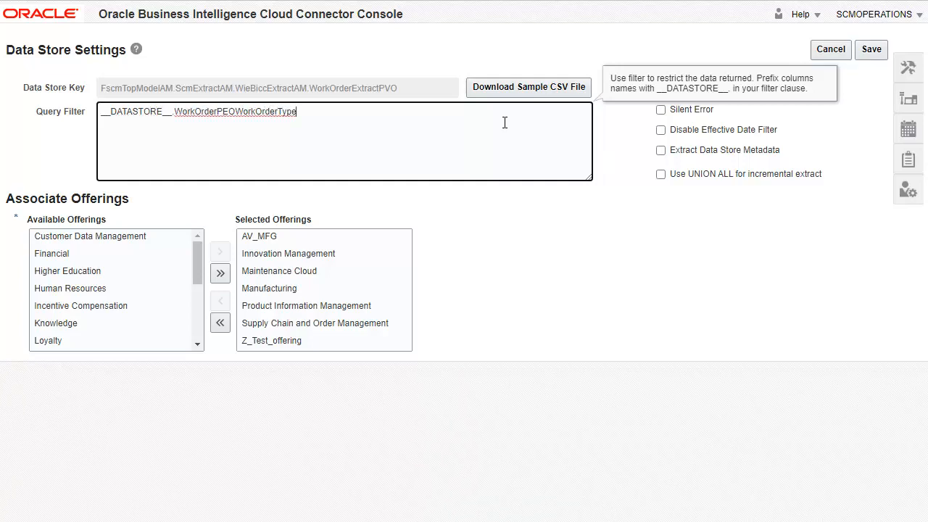
{"action": "type", "text": "='STANDARD'"}
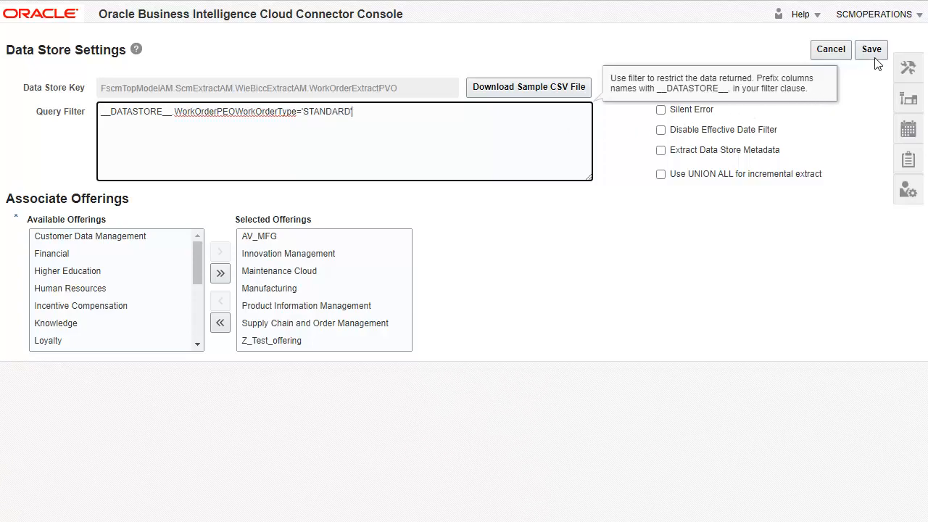
{"action": "left_click", "coordinate": [871, 49]}
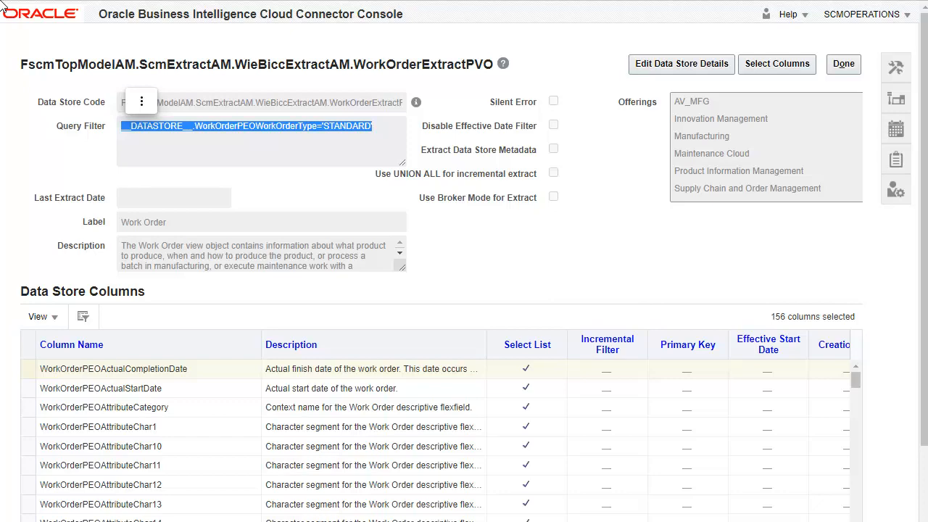
{"action": "mouse_move", "coordinate": [345, 9]}
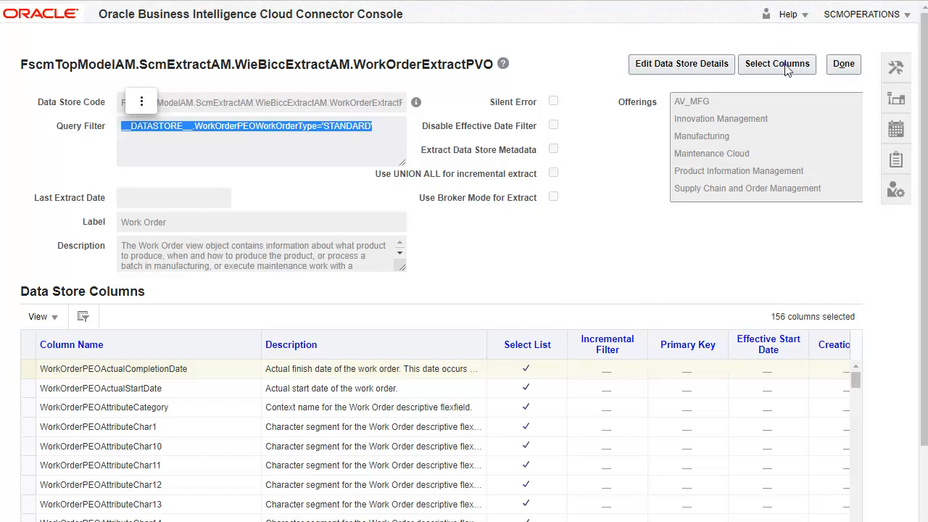
- Deselect WorkOrderPEOAttributeChar1, Char2 and Char4 in the extract's column list
{"action": "left_click", "coordinate": [777, 63]}
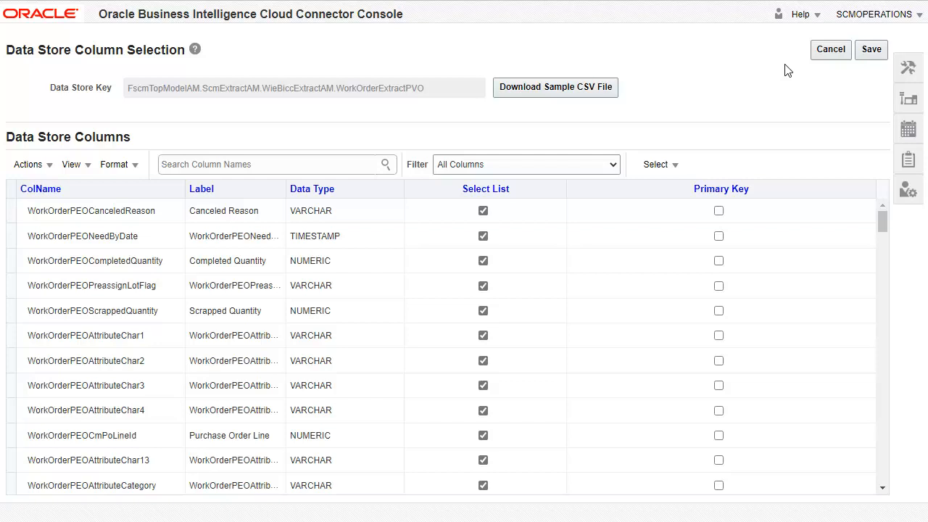
{"action": "mouse_move", "coordinate": [555, 143]}
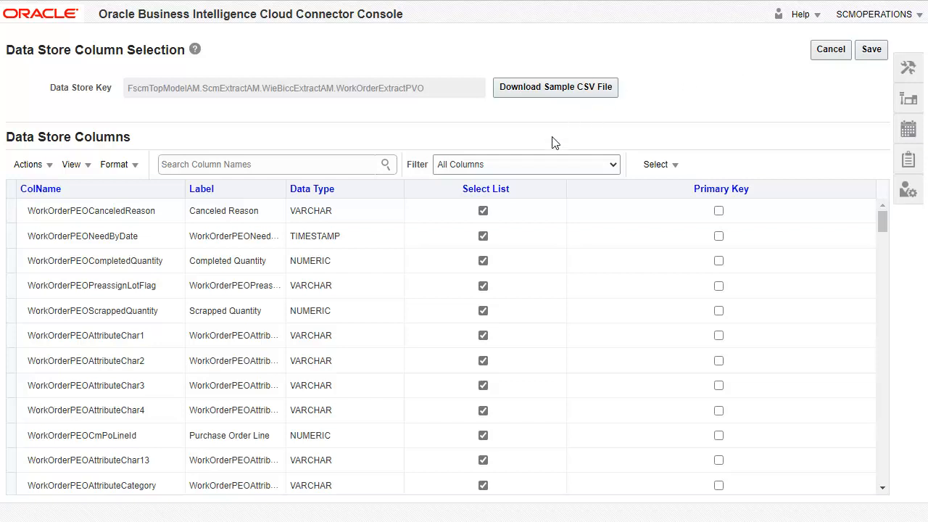
{"action": "mouse_move", "coordinate": [484, 337]}
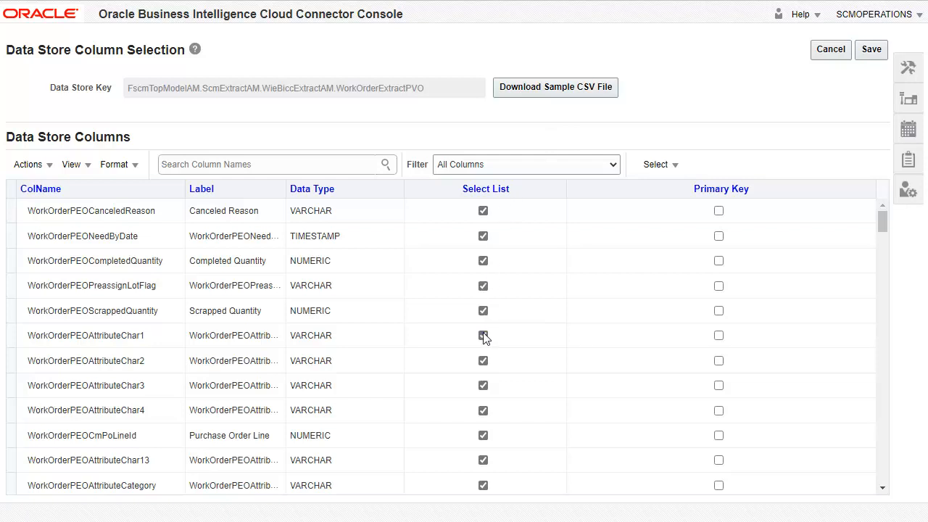
{"action": "left_click", "coordinate": [483, 335]}
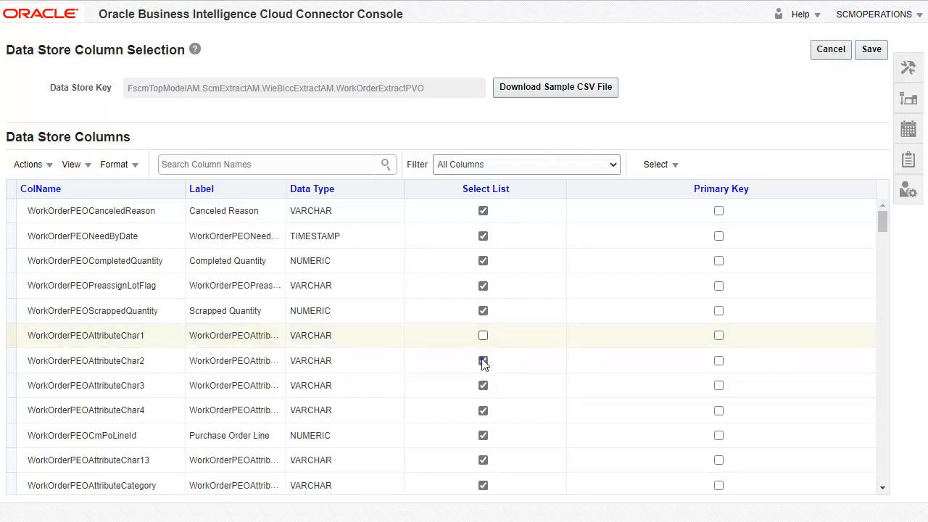
{"action": "left_click", "coordinate": [483, 360]}
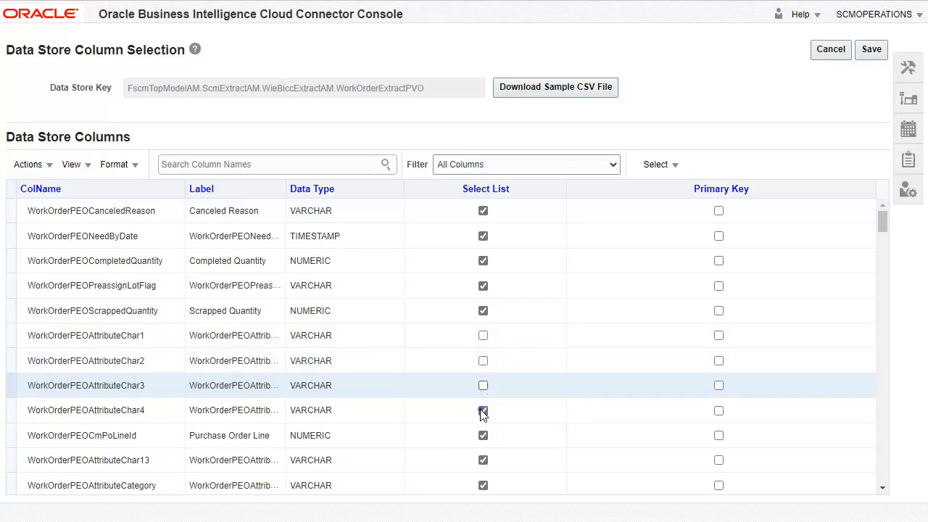
{"action": "left_click", "coordinate": [483, 410]}
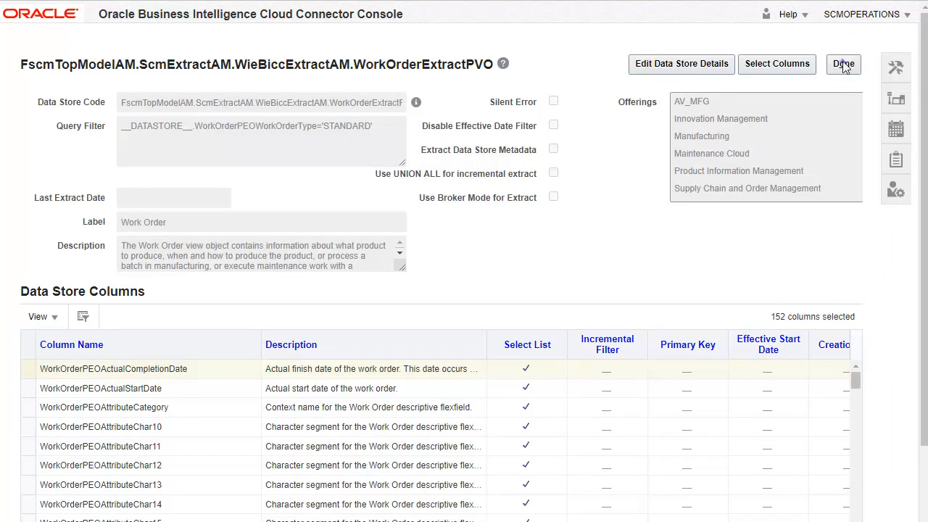
- Finish the WorkOrderExtractPVO details and return to AV_MFG's data store list
{"action": "left_click", "coordinate": [843, 64]}
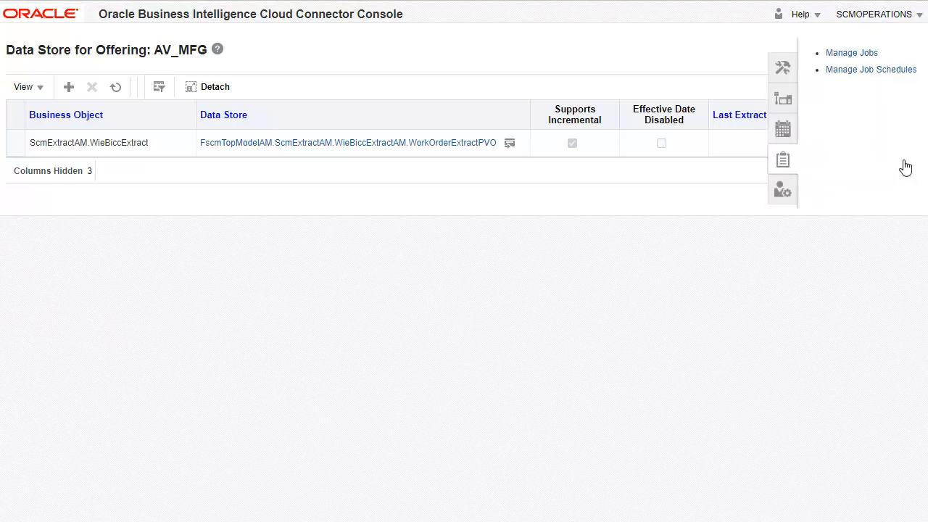
{"action": "mouse_move", "coordinate": [871, 118]}
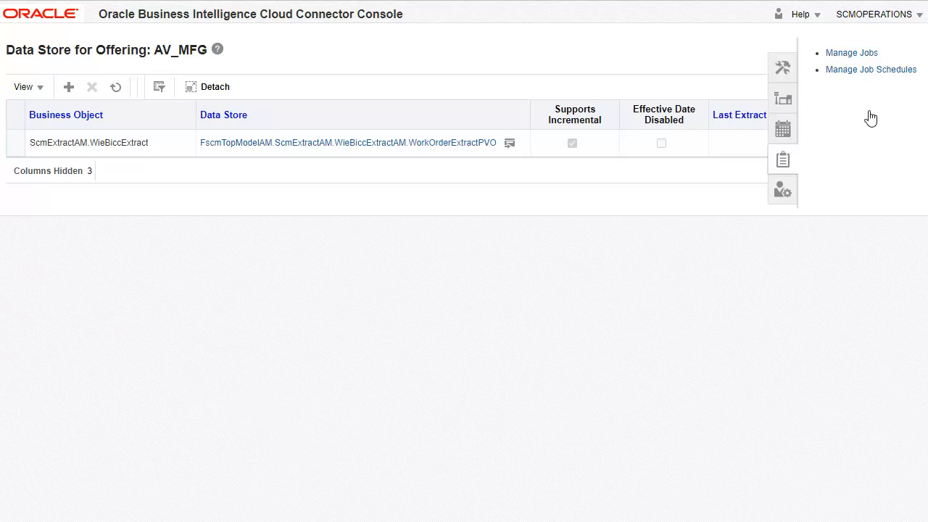
- Create and save job DEMO_WO on offering AV_MFG with WorkOrderExtractPVO enabled for extract
{"action": "left_click", "coordinate": [852, 52]}
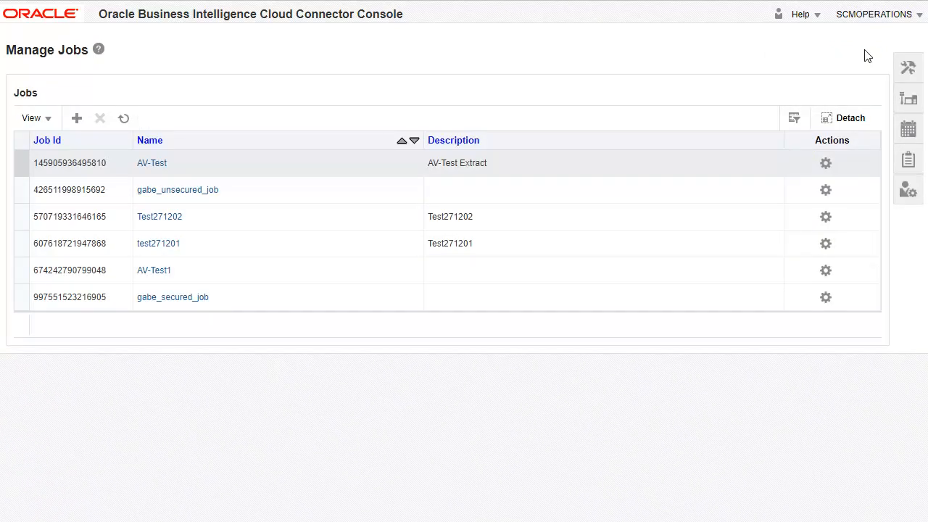
{"action": "left_click", "coordinate": [76, 117]}
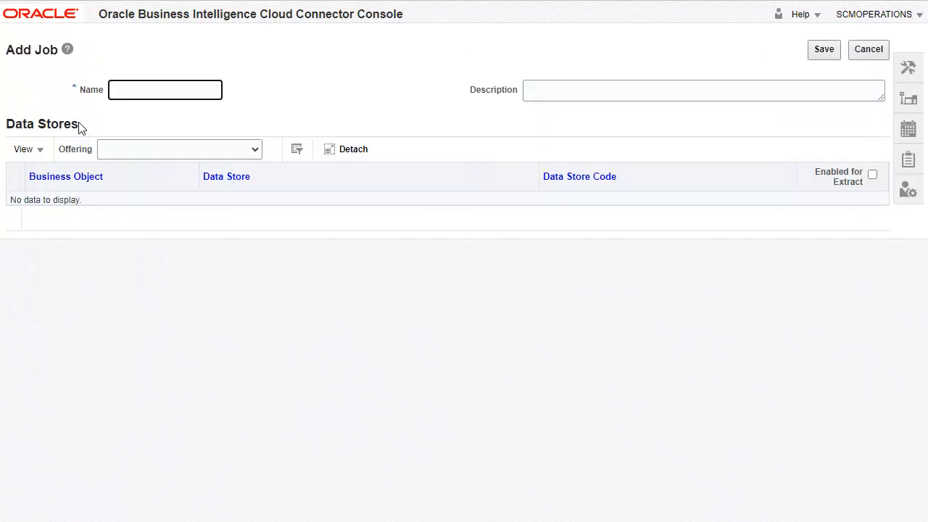
{"action": "type", "text": "DEMO"}
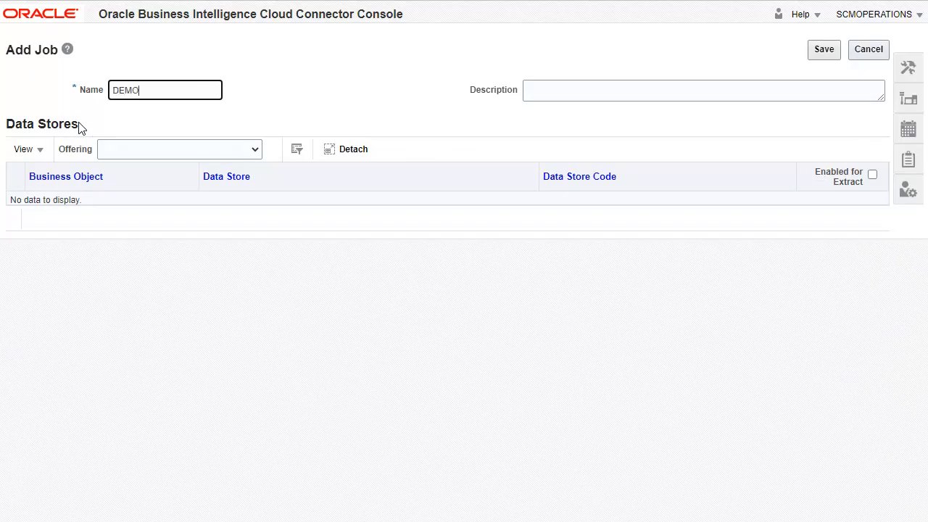
{"action": "type", "text": "_WO"}
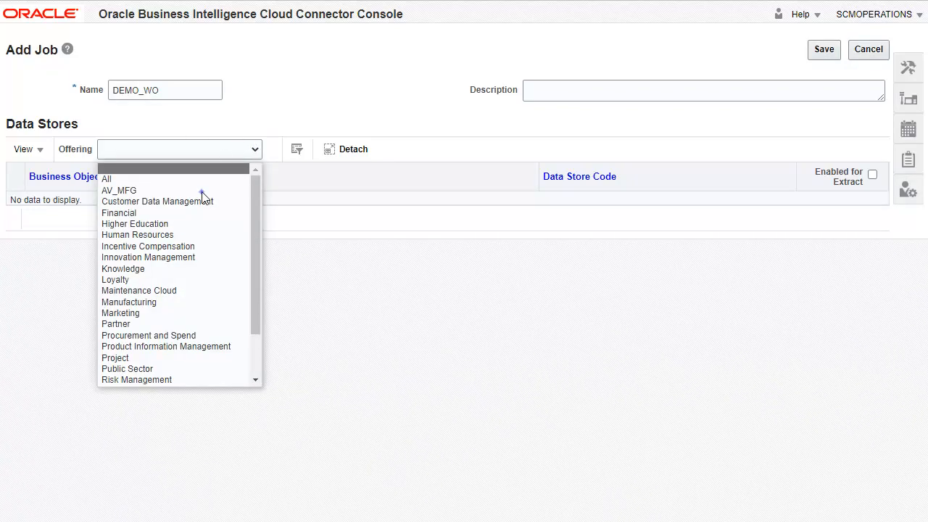
{"action": "left_click", "coordinate": [118, 190]}
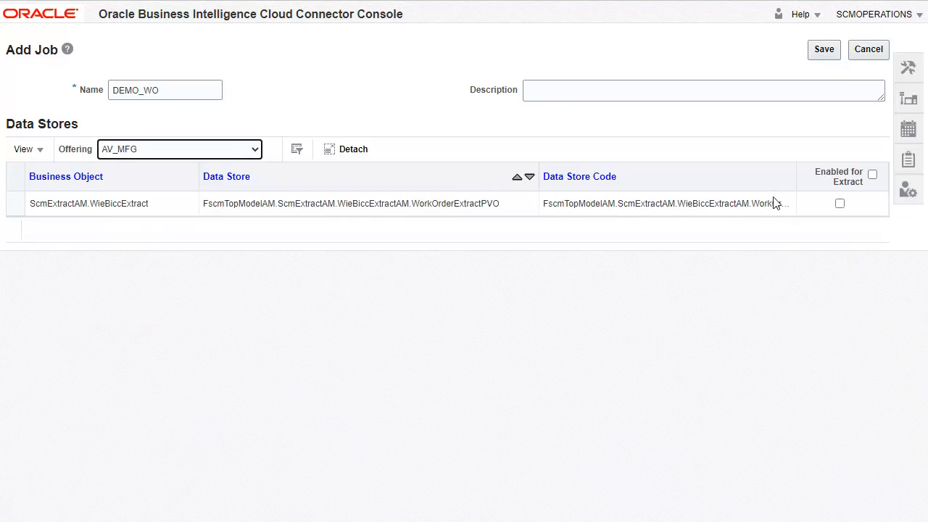
{"action": "left_click", "coordinate": [840, 203]}
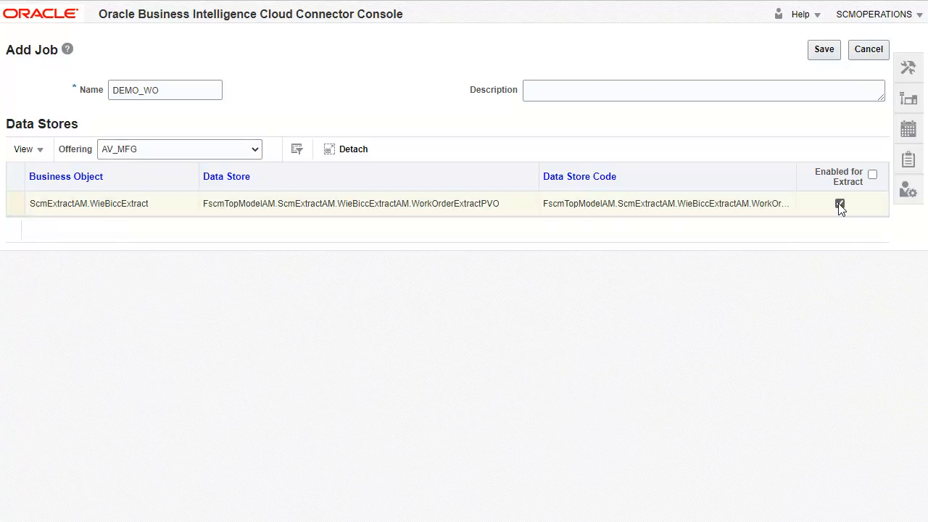
{"action": "left_click", "coordinate": [840, 203]}
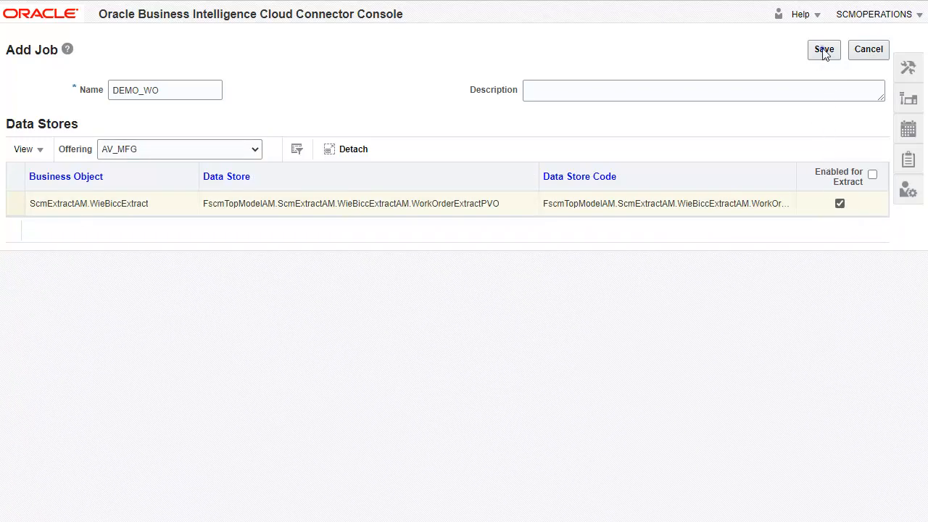
{"action": "left_click", "coordinate": [824, 49]}
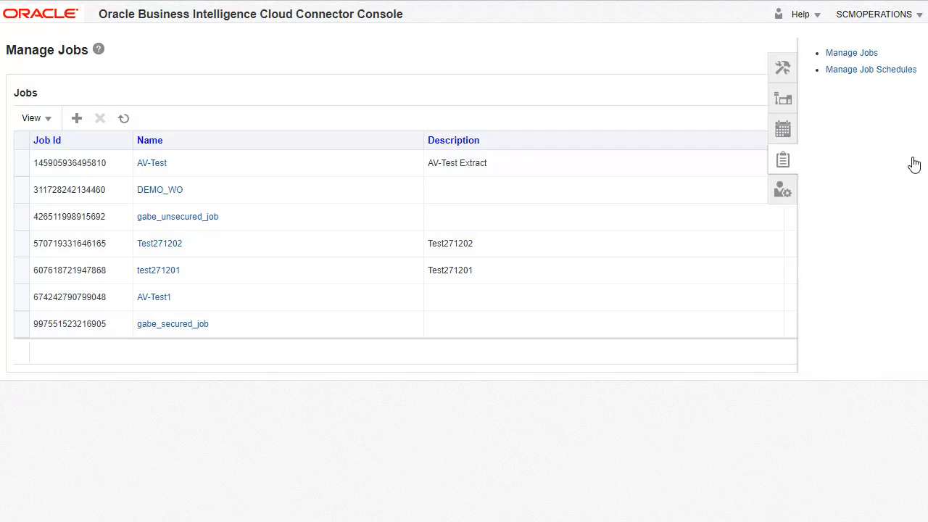
{"action": "mouse_move", "coordinate": [876, 113]}
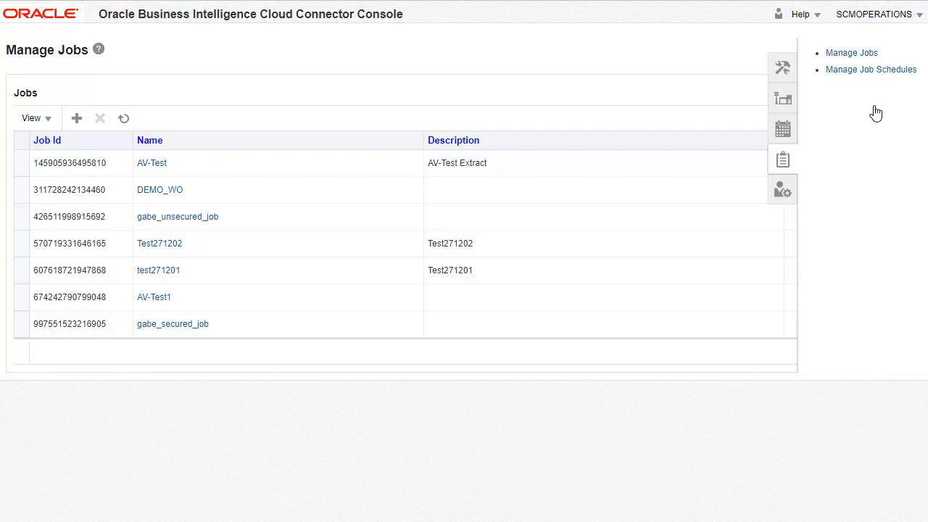
- Open Manage Job Schedules, showing the AV-Test1 and AV-Test schedules
{"action": "left_click", "coordinate": [871, 69]}
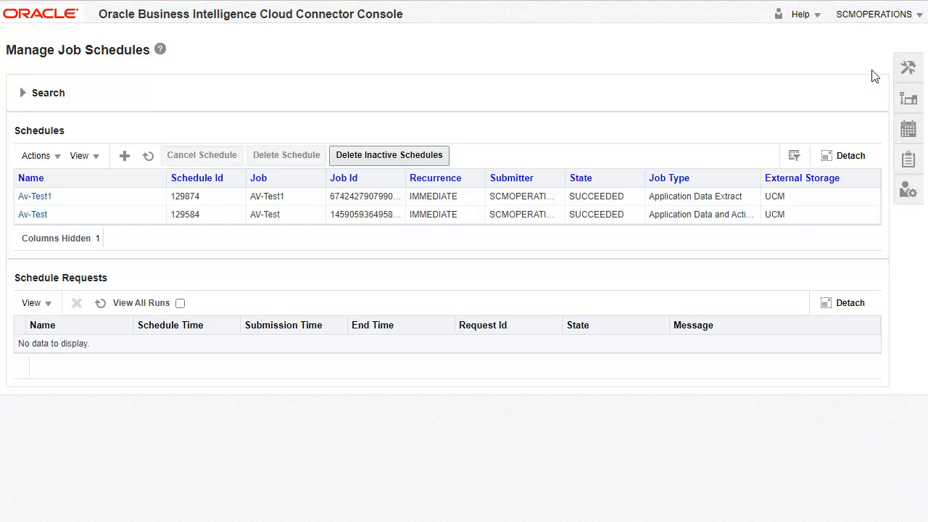
{"action": "mouse_move", "coordinate": [474, 85]}
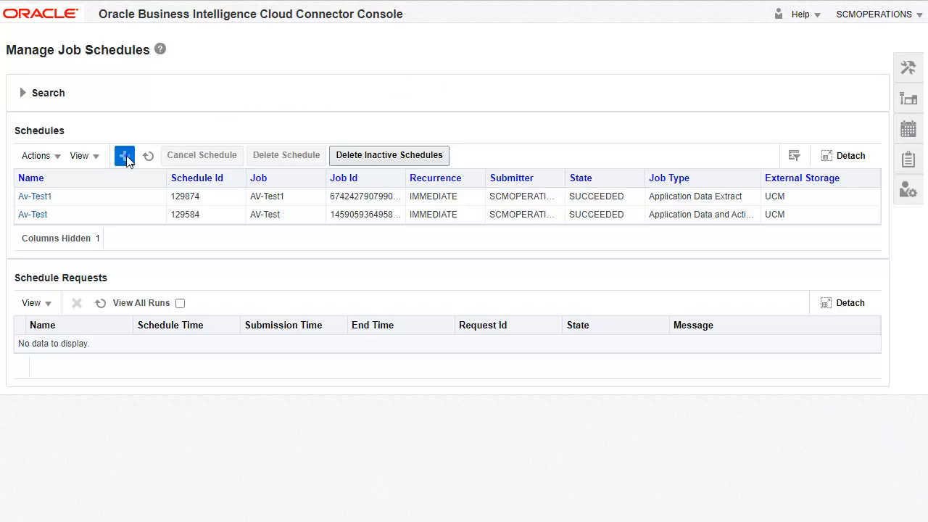
- Start a DEMO_WO schedule as Application Data Extract to UCM, named DEMO_WO
{"action": "left_click", "coordinate": [124, 155]}
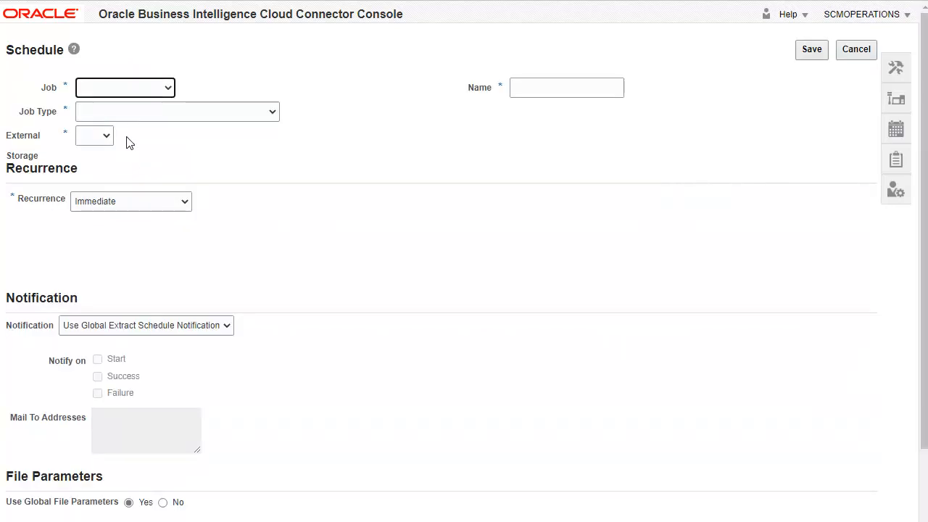
{"action": "left_click", "coordinate": [125, 87]}
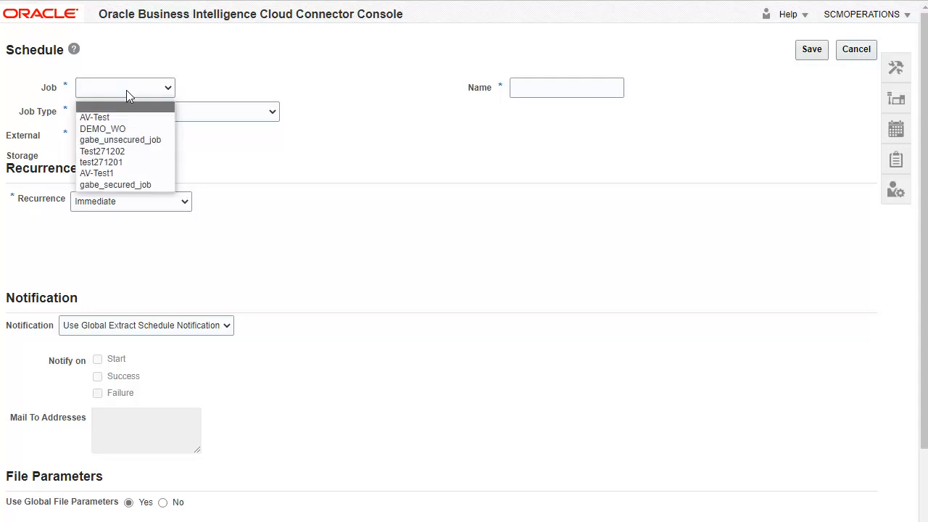
{"action": "mouse_move", "coordinate": [118, 134]}
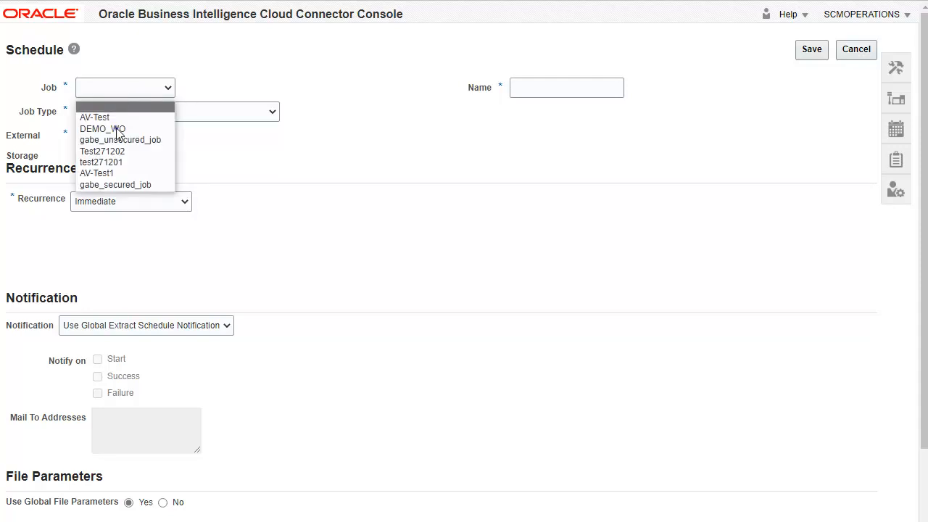
{"action": "left_click", "coordinate": [102, 129]}
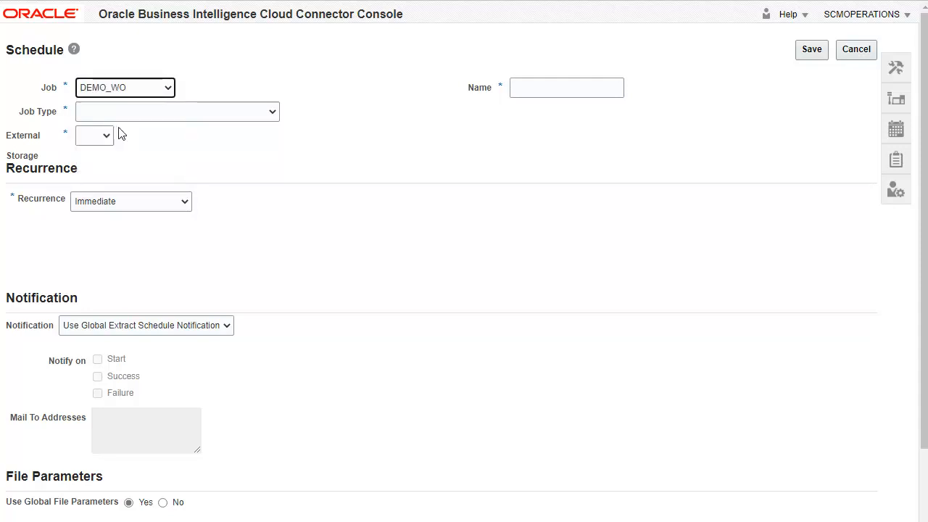
{"action": "left_click", "coordinate": [176, 111]}
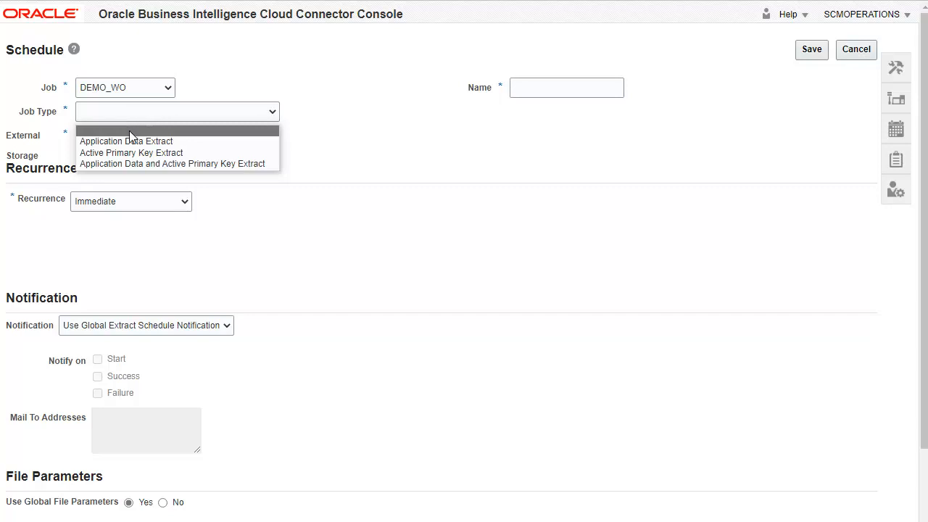
{"action": "left_click", "coordinate": [127, 141]}
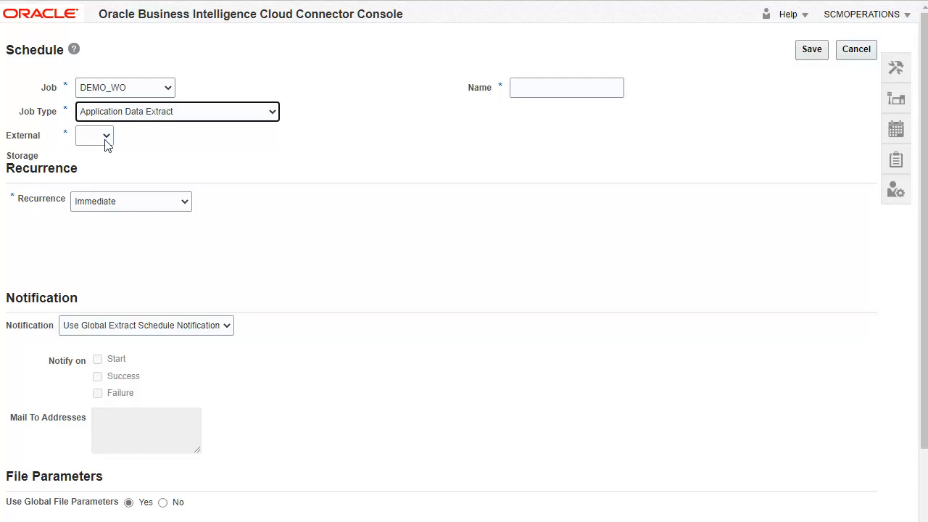
{"action": "left_click", "coordinate": [94, 136]}
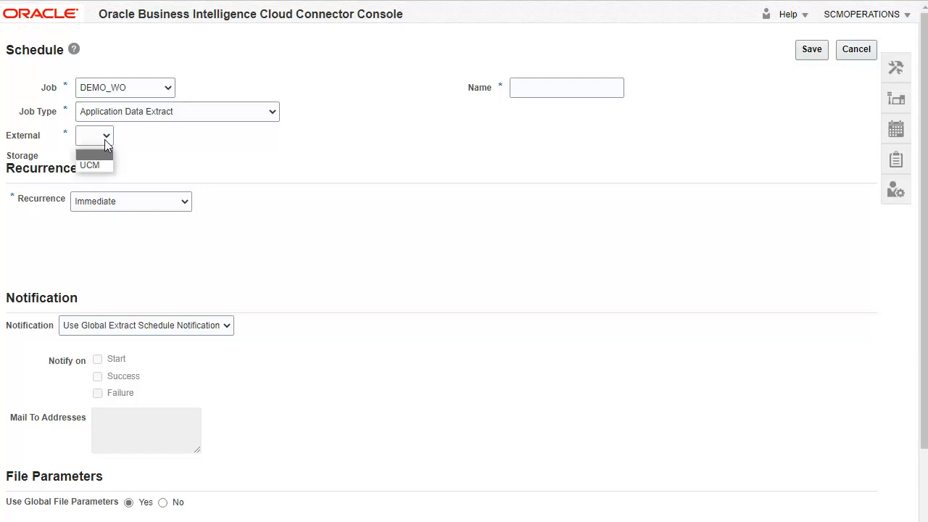
{"action": "left_click", "coordinate": [90, 165]}
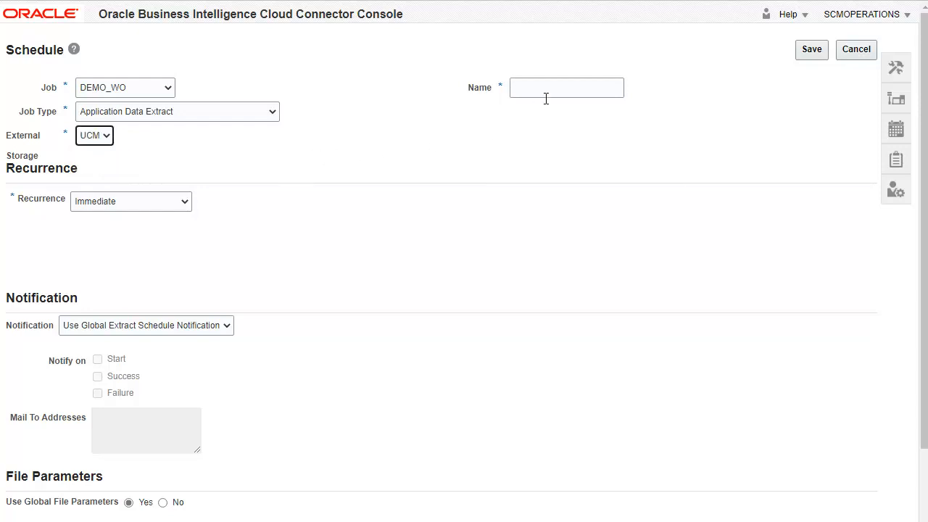
{"action": "type", "text": "DEMO_WO"}
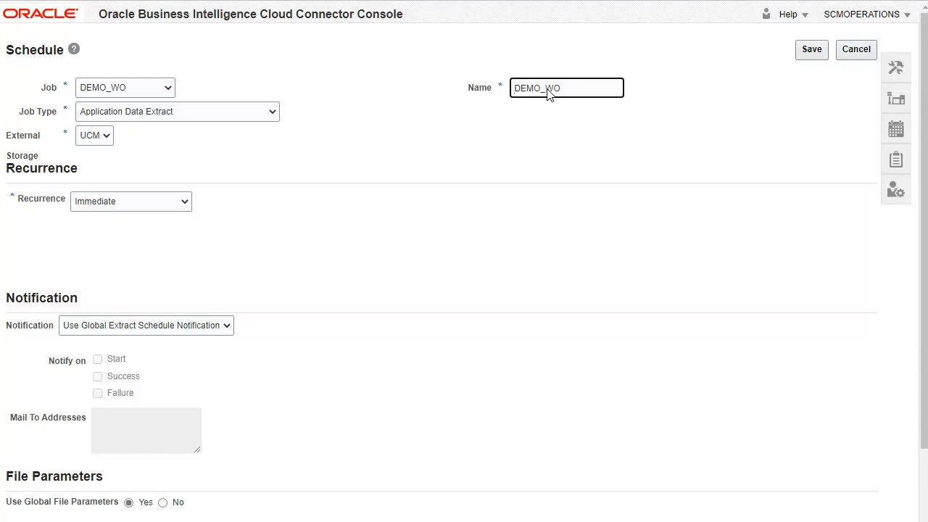
{"action": "mouse_move", "coordinate": [234, 139]}
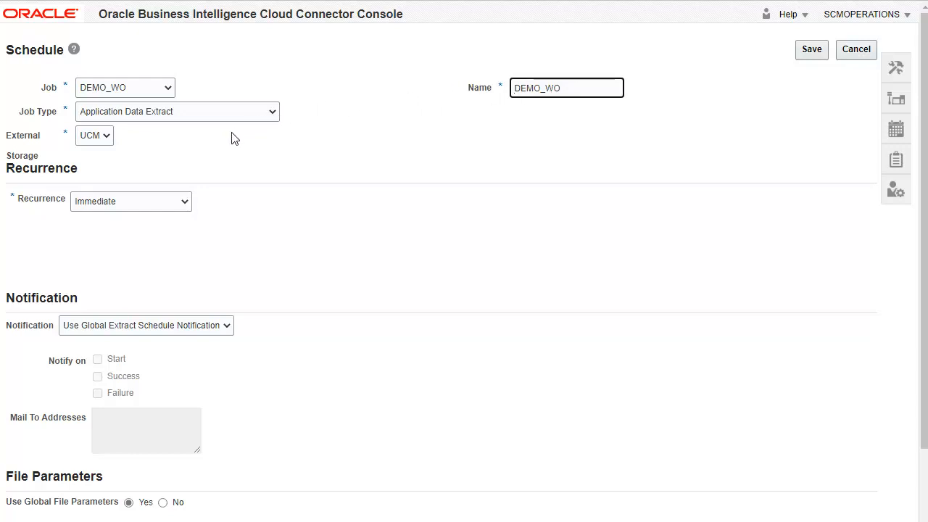
{"action": "left_click", "coordinate": [130, 201]}
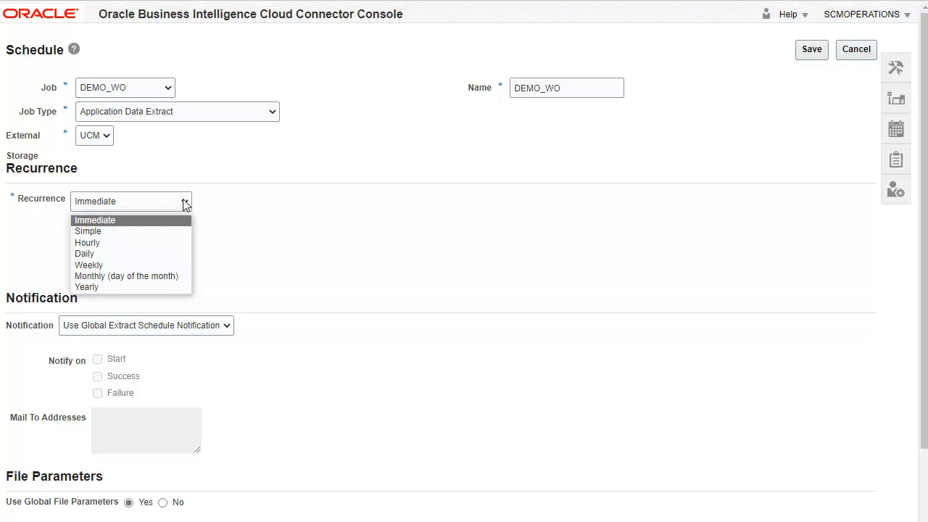
{"action": "mouse_move", "coordinate": [176, 208]}
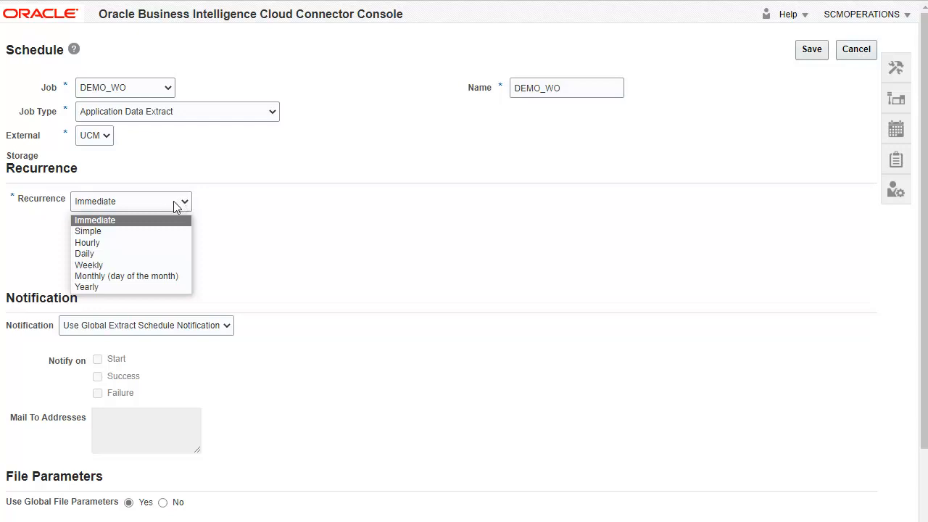
{"action": "left_click", "coordinate": [88, 231]}
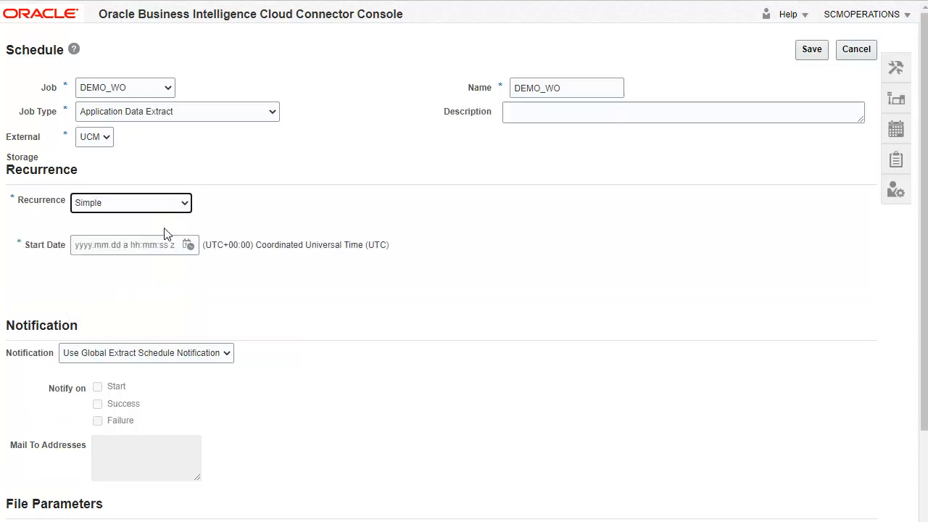
{"action": "mouse_move", "coordinate": [178, 212]}
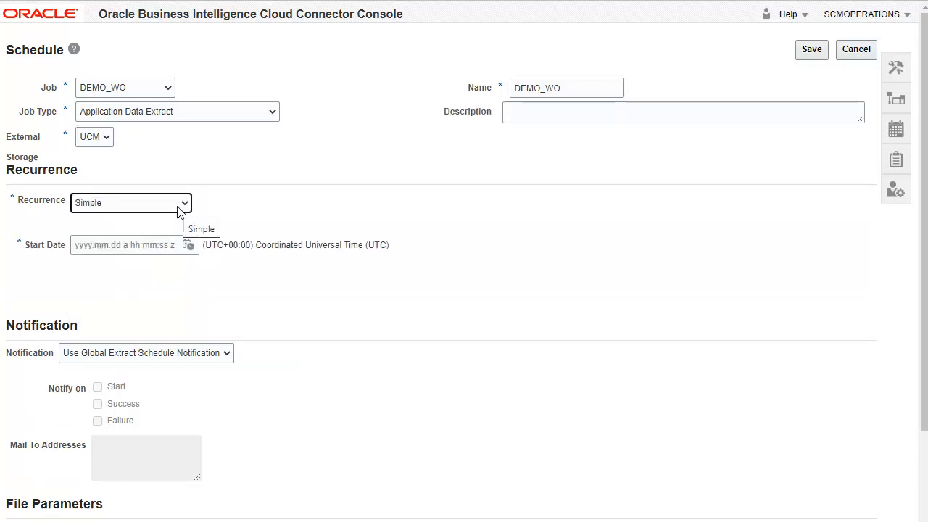
{"action": "left_click", "coordinate": [131, 203]}
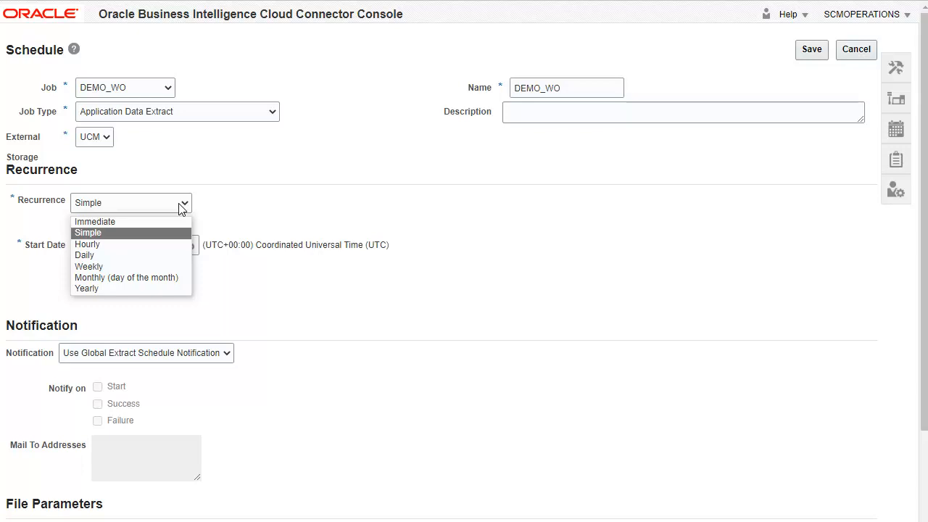
{"action": "mouse_move", "coordinate": [154, 249]}
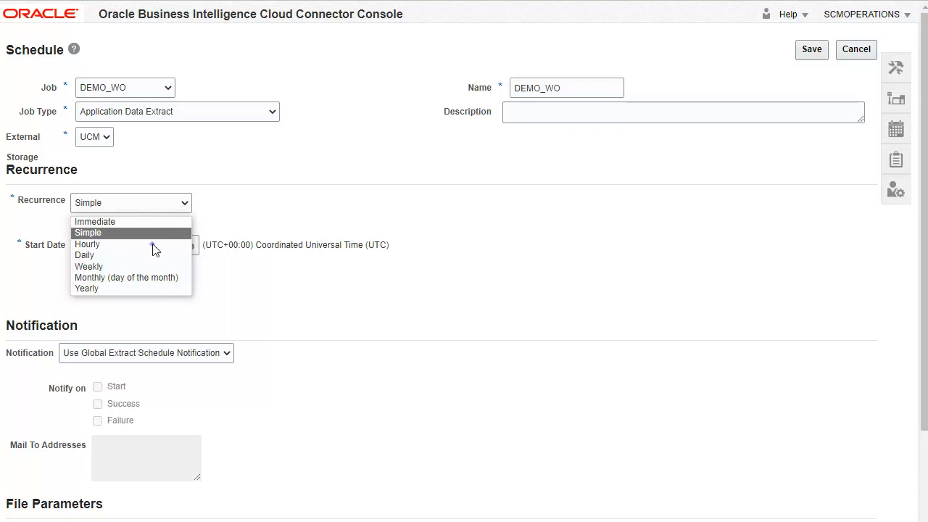
{"action": "left_click", "coordinate": [87, 244]}
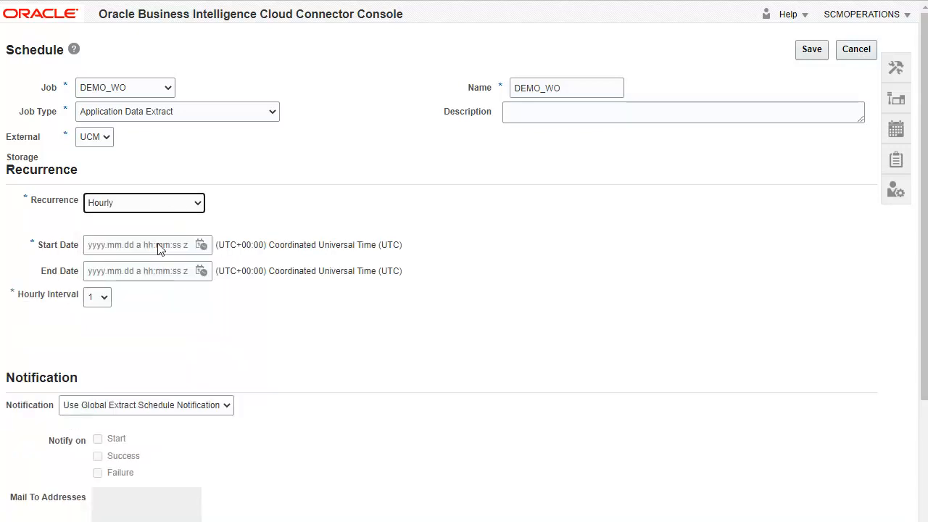
{"action": "left_click", "coordinate": [143, 202]}
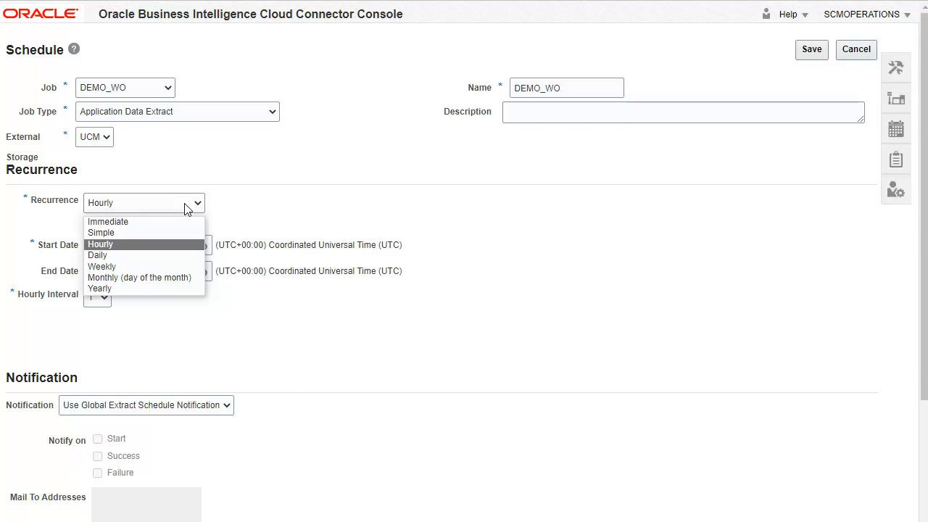
{"action": "mouse_move", "coordinate": [164, 216]}
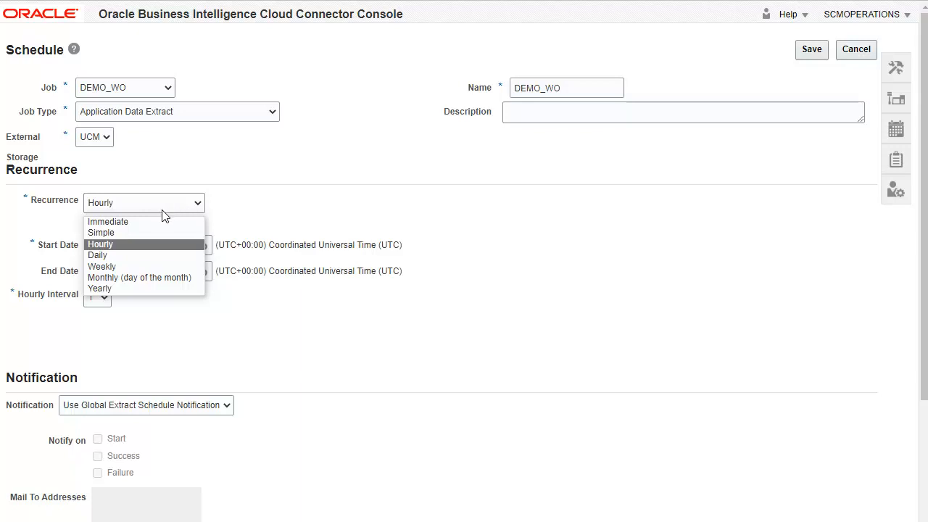
{"action": "left_click", "coordinate": [107, 221]}
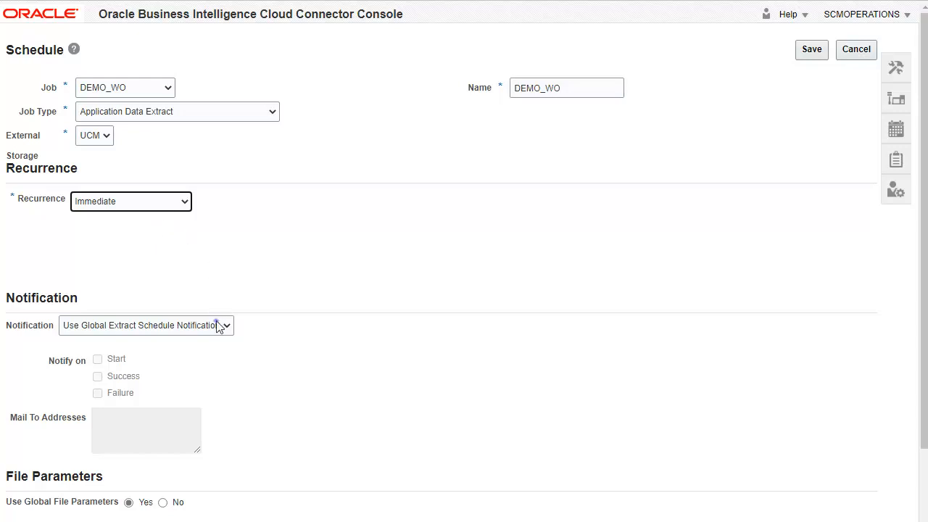
{"action": "left_click", "coordinate": [145, 325]}
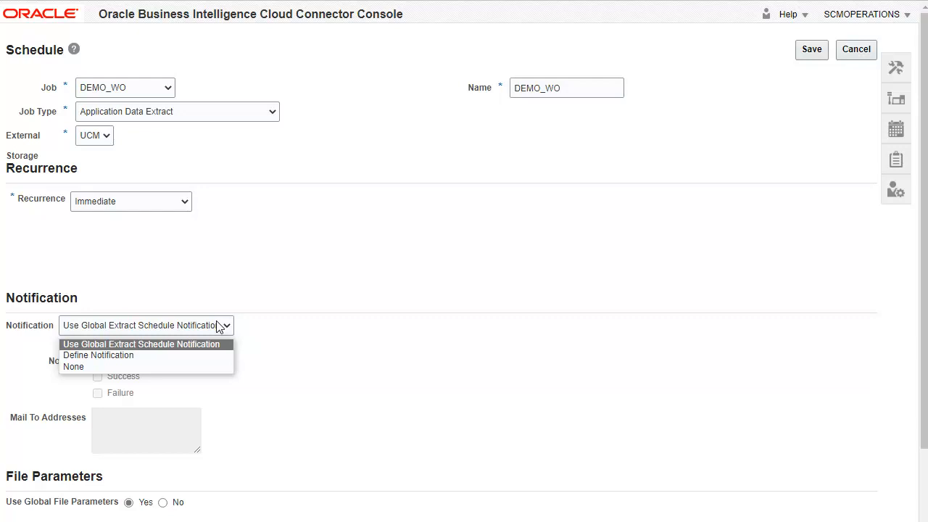
{"action": "mouse_move", "coordinate": [181, 341]}
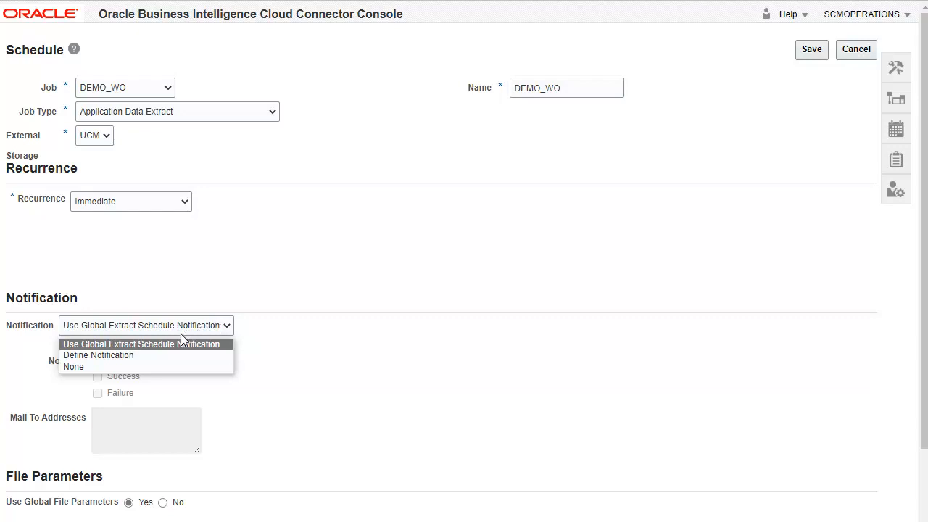
{"action": "left_click", "coordinate": [98, 355]}
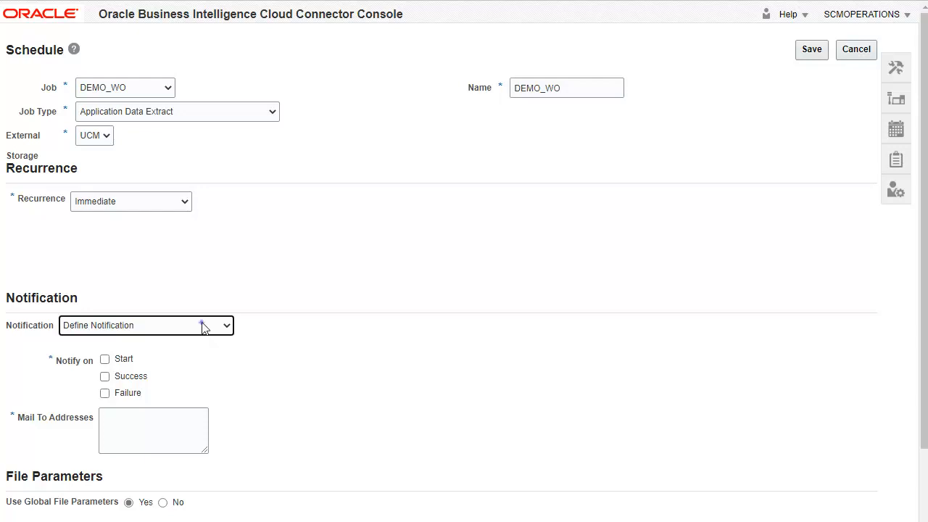
{"action": "left_click", "coordinate": [145, 325]}
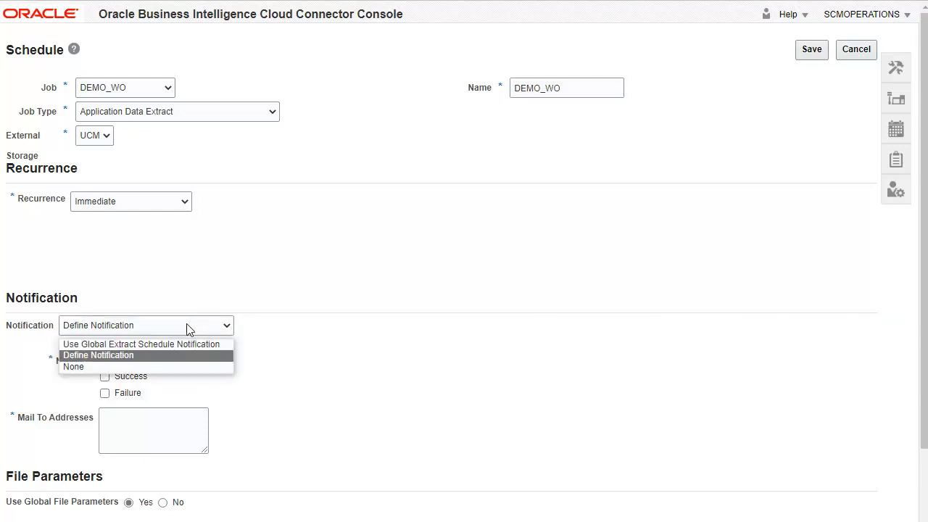
{"action": "left_click", "coordinate": [141, 344]}
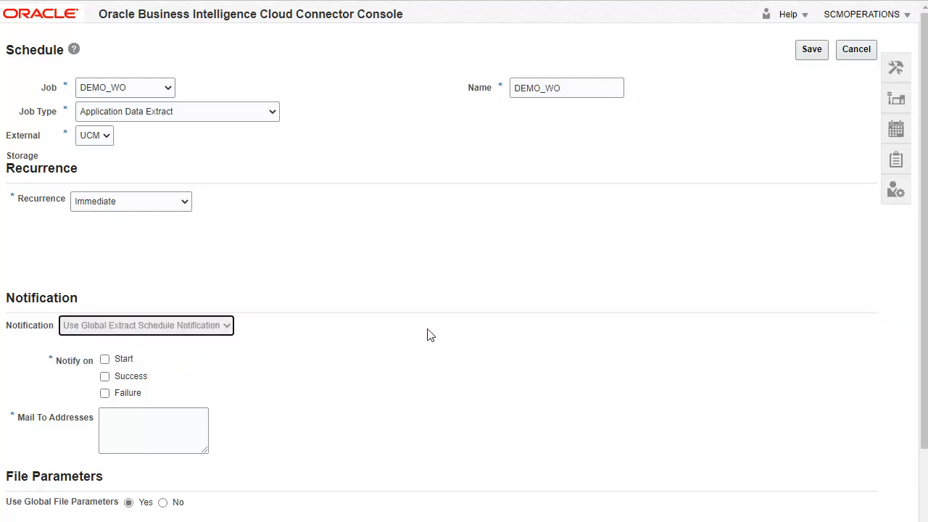
{"action": "mouse_move", "coordinate": [807, 125]}
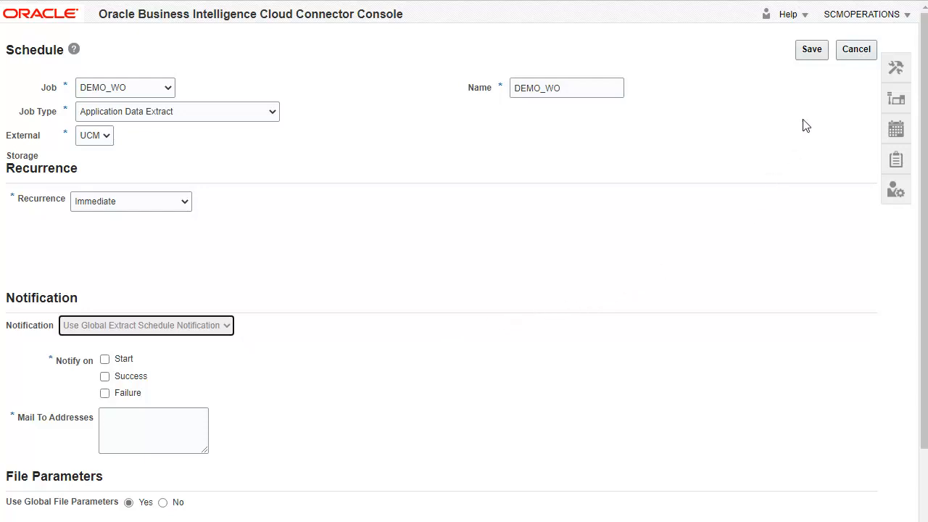
- Save the DEMO_WO schedule, show its run requests and refresh their status
{"action": "left_click", "coordinate": [811, 49]}
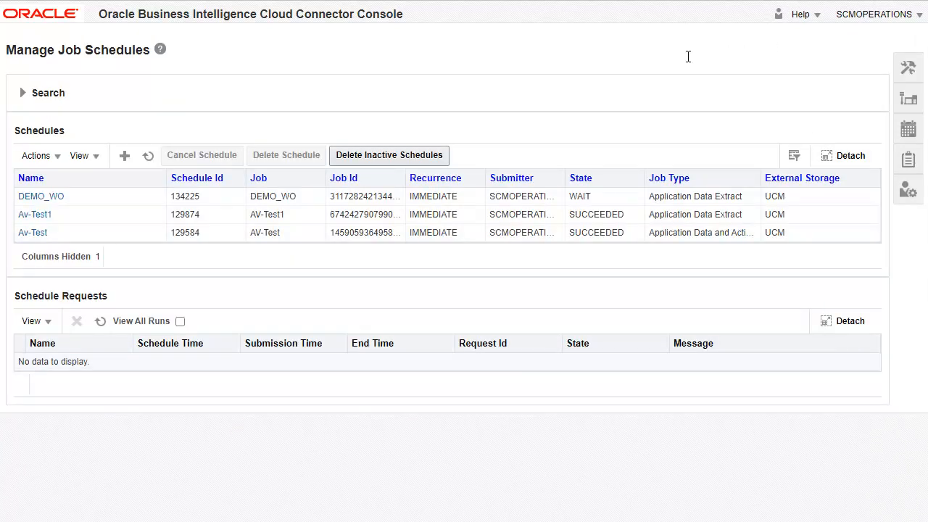
{"action": "left_click", "coordinate": [40, 196]}
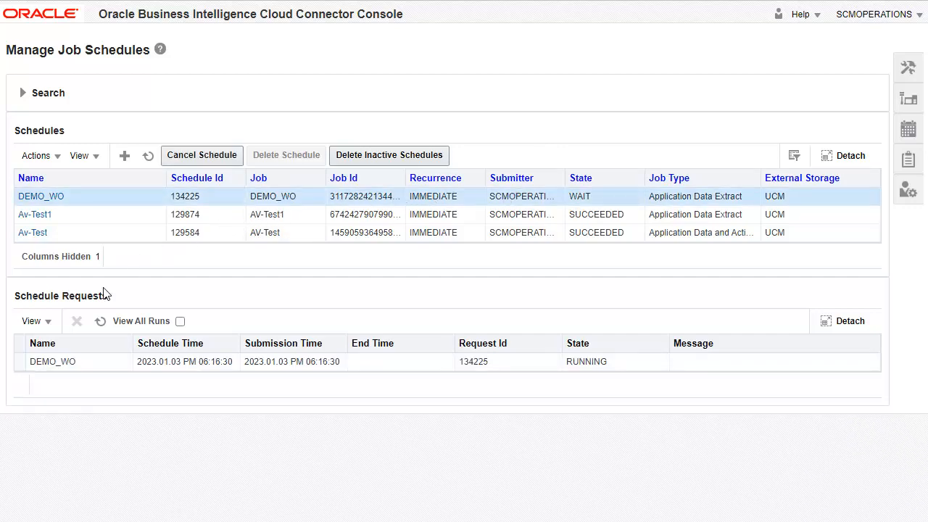
{"action": "left_click", "coordinate": [100, 321]}
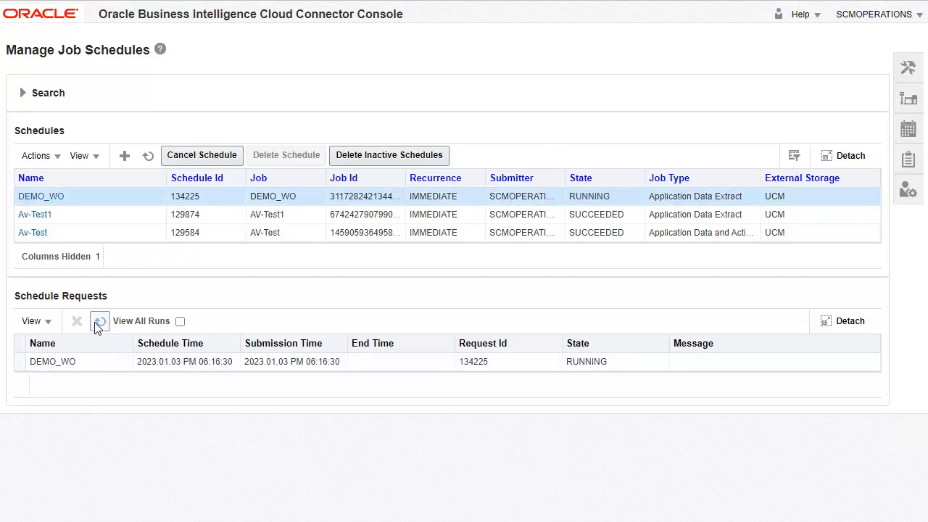
{"action": "left_click", "coordinate": [100, 321]}
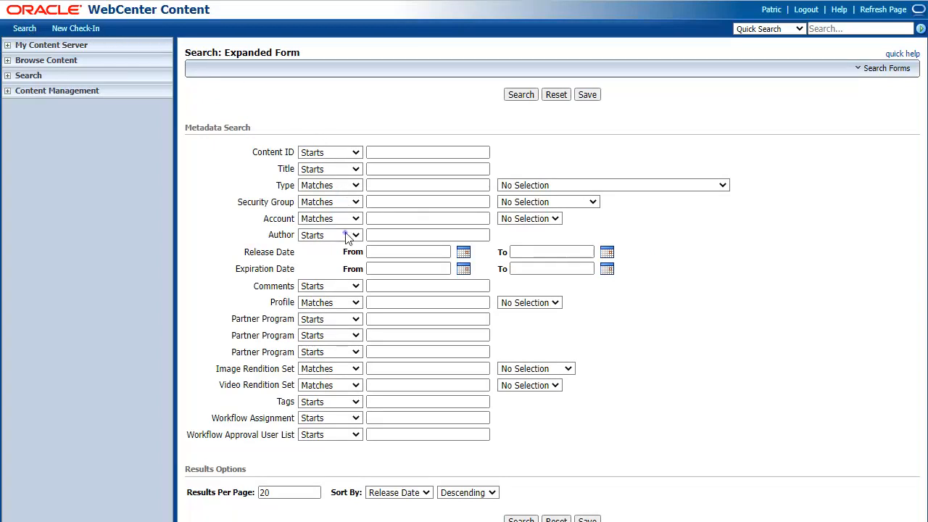
- Search content with Author matching substring 'APPID'
{"action": "left_click", "coordinate": [330, 235]}
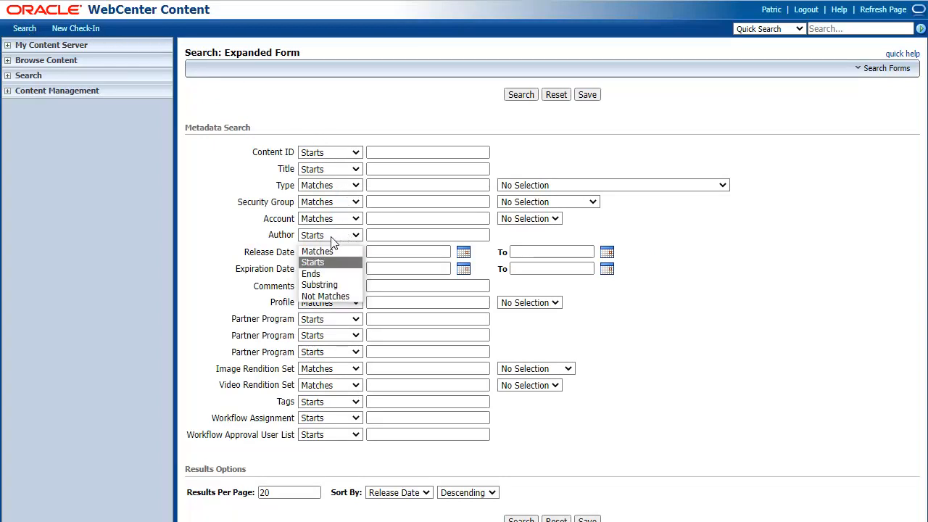
{"action": "left_click", "coordinate": [320, 285]}
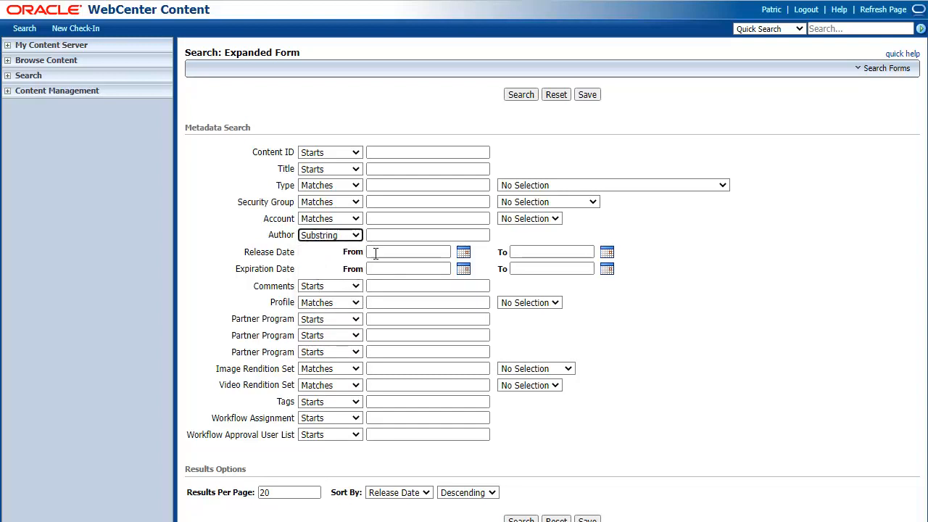
{"action": "type", "text": "APPID"}
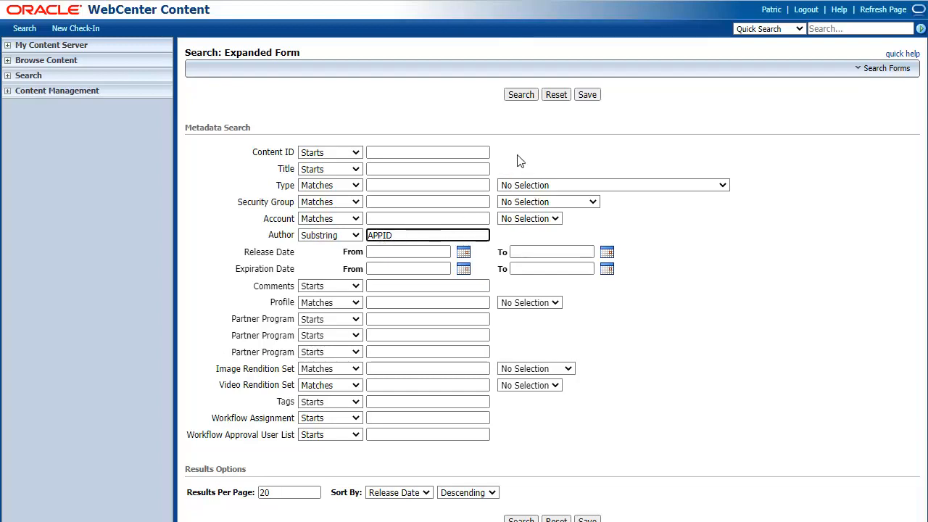
{"action": "left_click", "coordinate": [521, 95]}
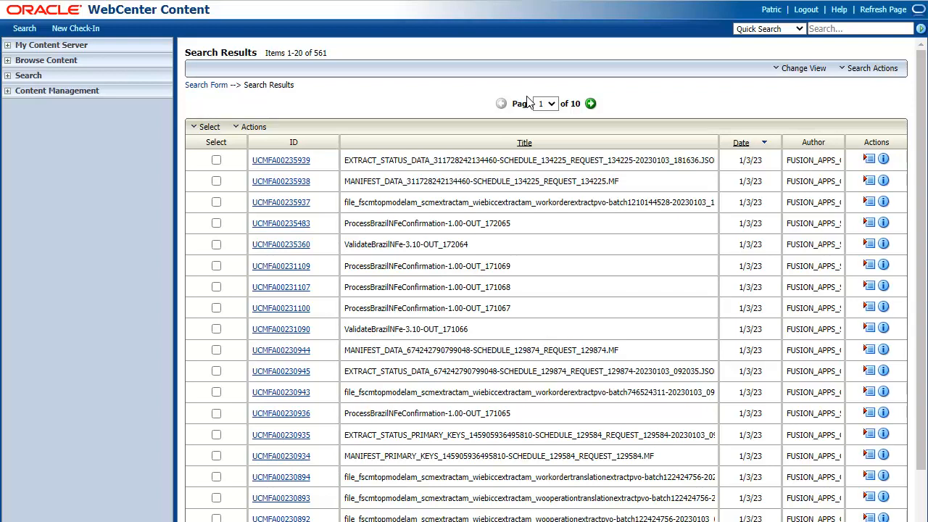
{"action": "mouse_move", "coordinate": [503, 216]}
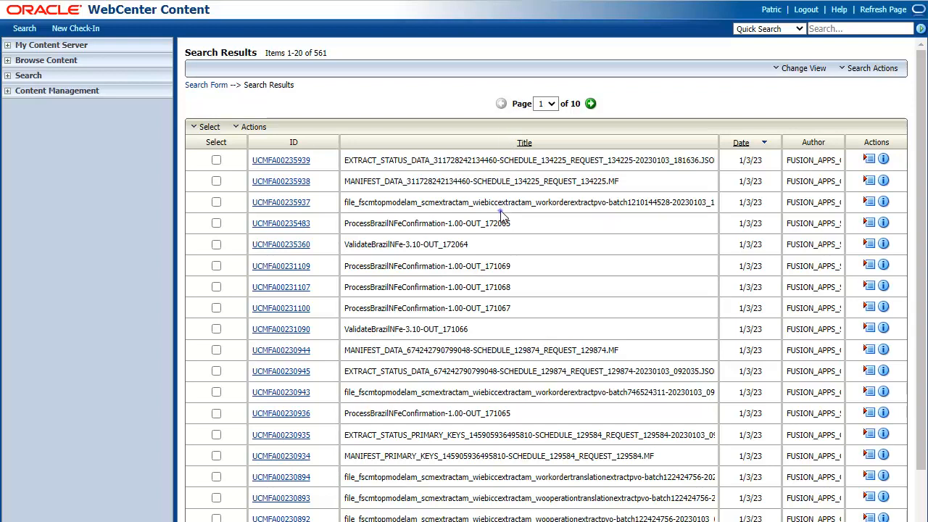
{"action": "mouse_move", "coordinate": [468, 218]}
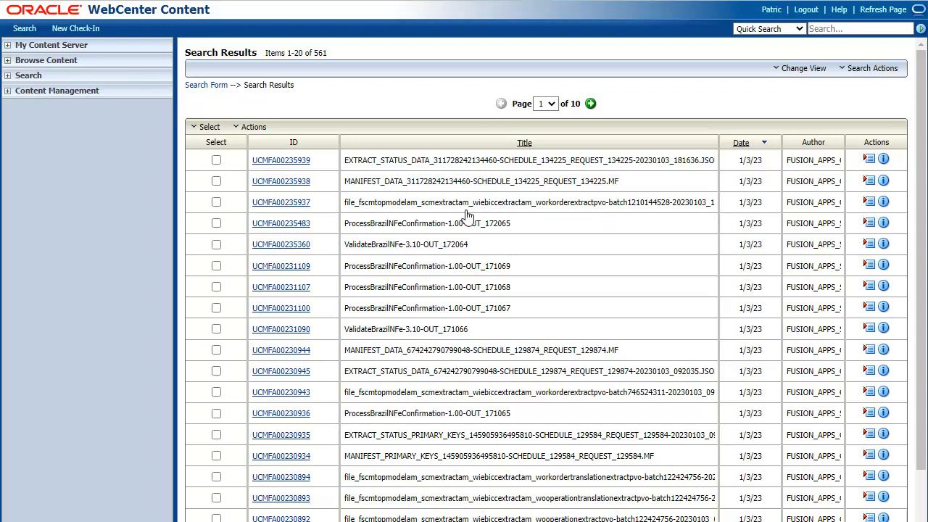
- Download work order extract UCMFA00235937 and open its zip to reveal the CSV
{"action": "left_click", "coordinate": [280, 202]}
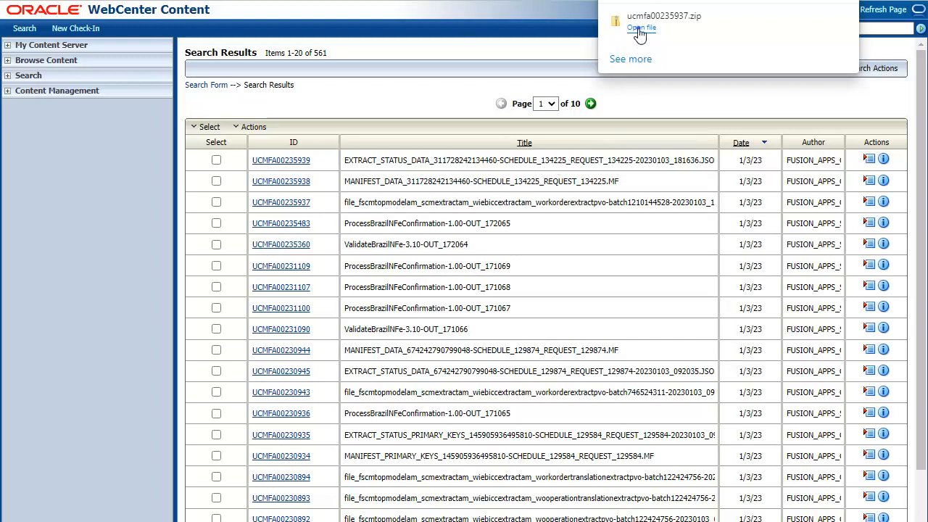
{"action": "left_click", "coordinate": [641, 27]}
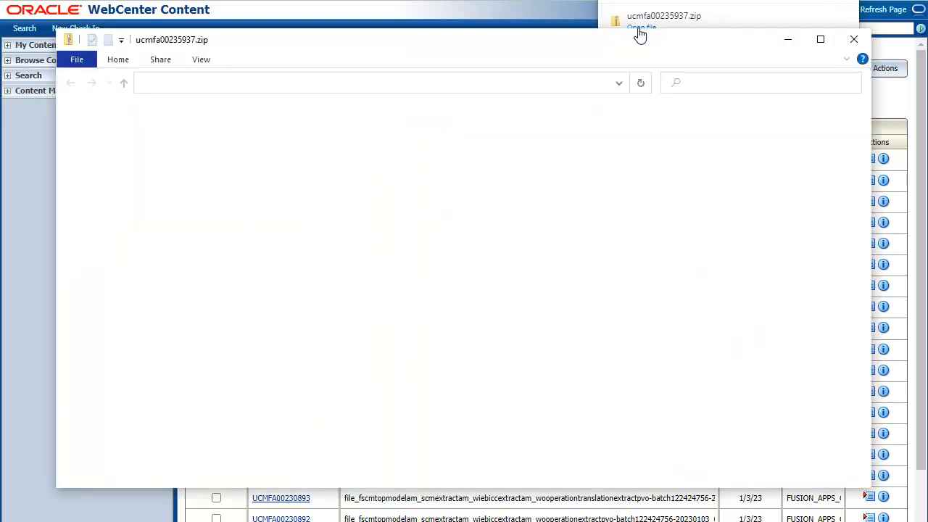
{"action": "left_click", "coordinate": [641, 28]}
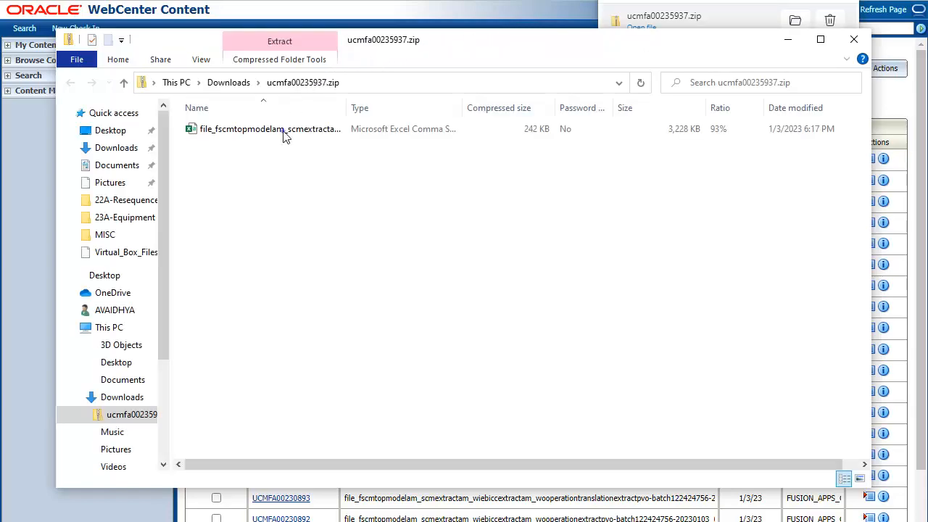
- Review the work order CSV's WORKORDER columns in Excel, then close it
{"action": "double_click", "coordinate": [269, 128]}
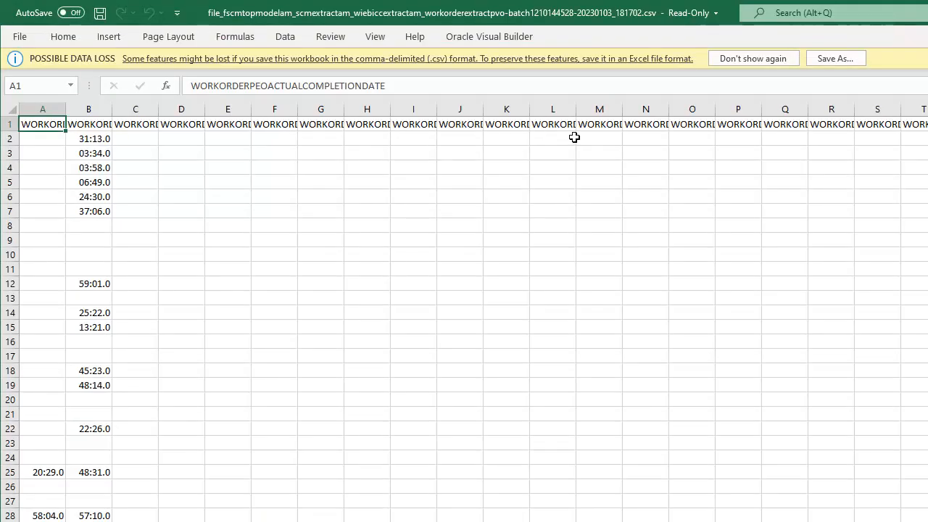
{"action": "scroll", "scroll_direction": "right", "scroll_amount": 3}
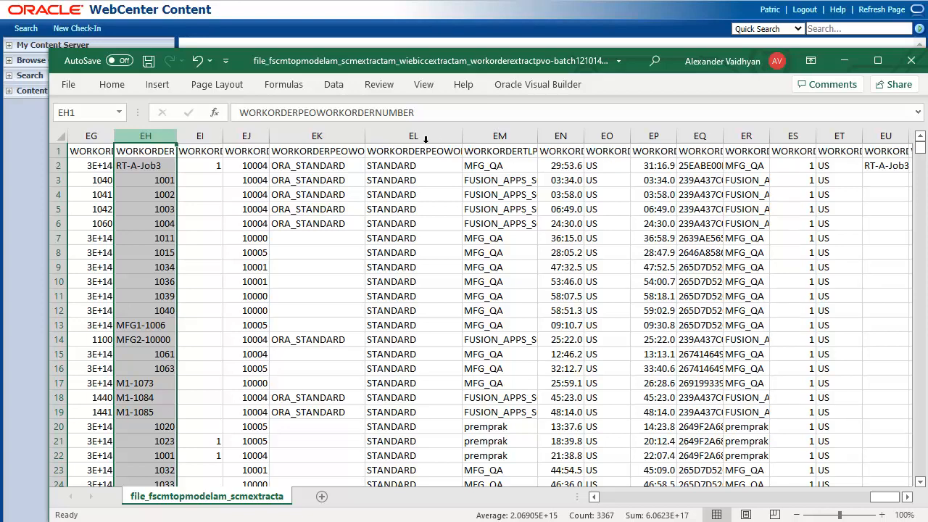
{"action": "left_click", "coordinate": [413, 136]}
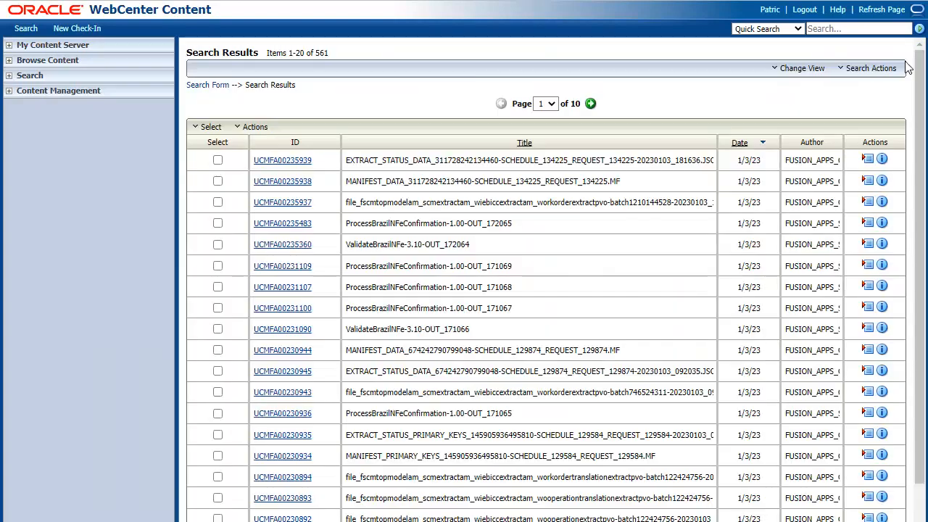
{"action": "mouse_move", "coordinate": [453, 127]}
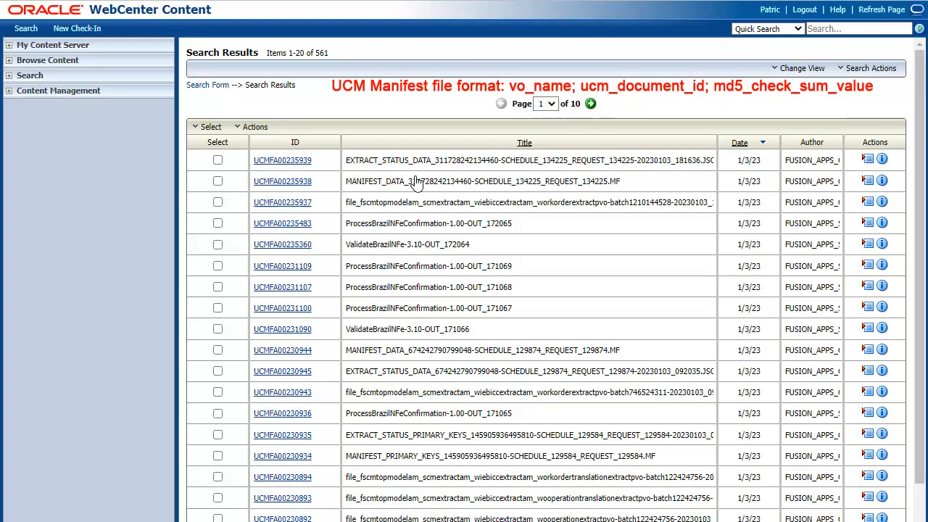
{"action": "mouse_move", "coordinate": [412, 182]}
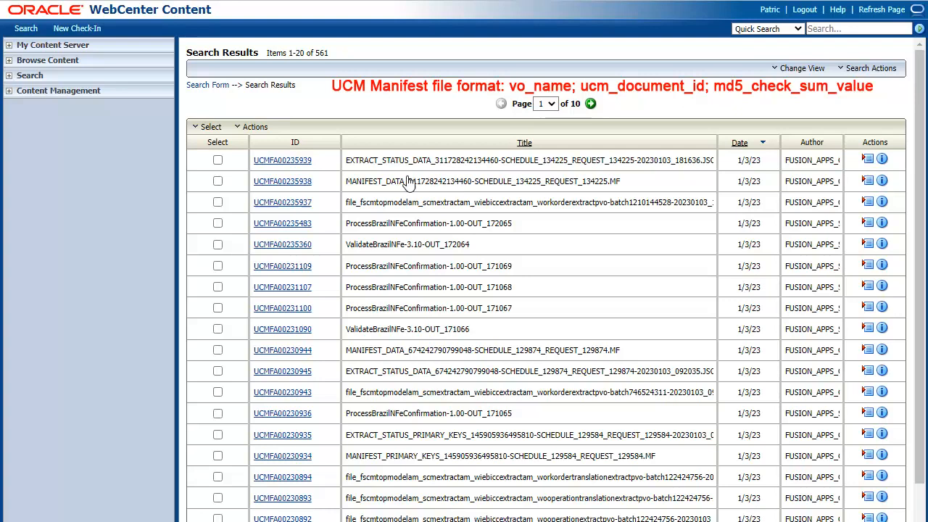
{"action": "left_click", "coordinate": [282, 203]}
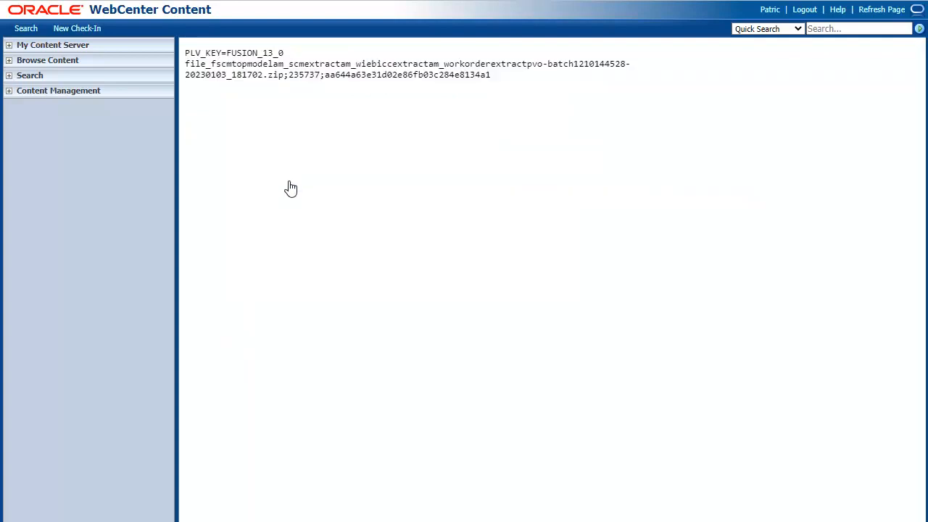
{"action": "mouse_move", "coordinate": [290, 181]}
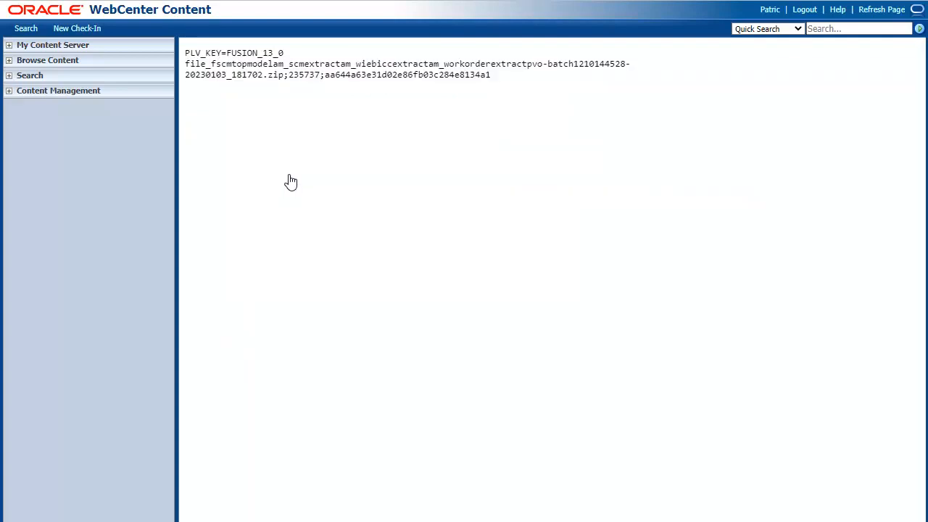
{"action": "mouse_move", "coordinate": [291, 176]}
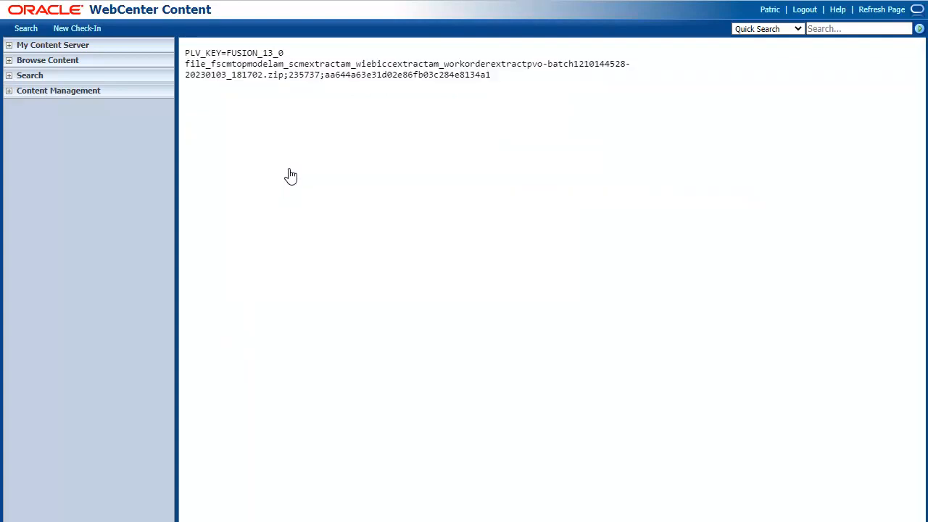
{"action": "mouse_move", "coordinate": [291, 169]}
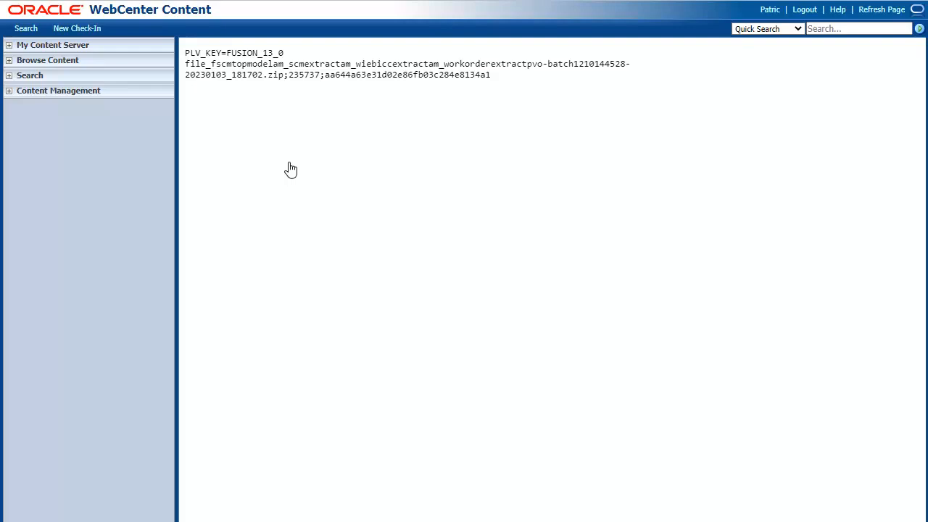
{"action": "mouse_move", "coordinate": [291, 163]}
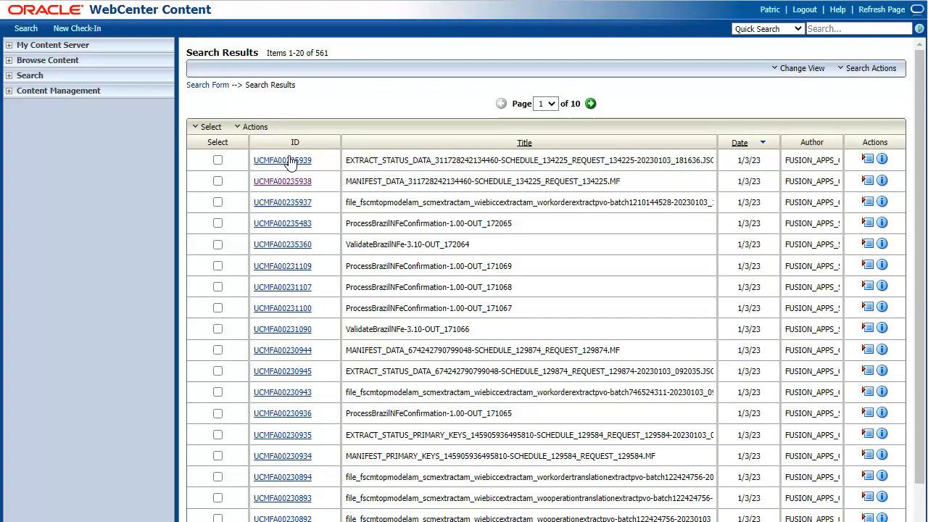
- Open status file UCMFA00235939 showing WorkOrderExtractPVO SUCCESS with 3366 rows
{"action": "left_click", "coordinate": [282, 159]}
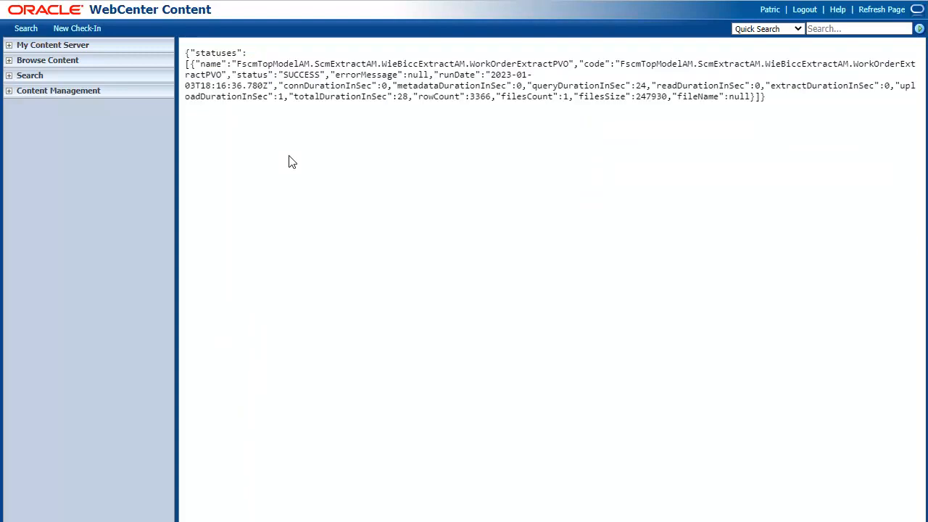
{"action": "mouse_move", "coordinate": [265, 165]}
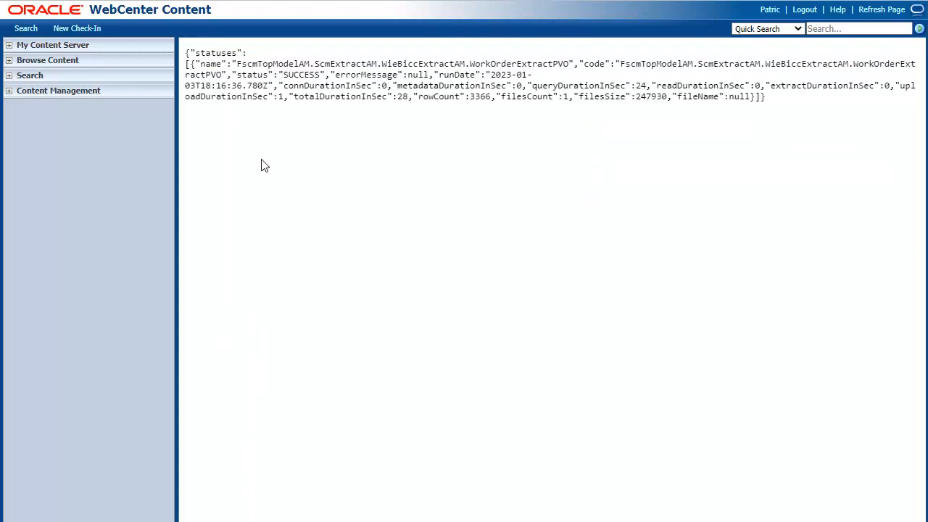